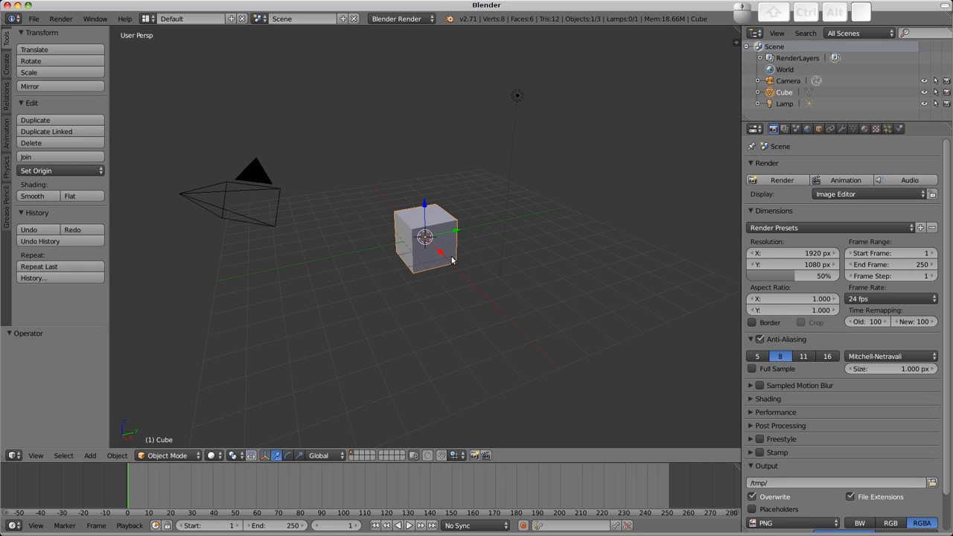
{"action": "mouse_move", "coordinate": [455, 216]}
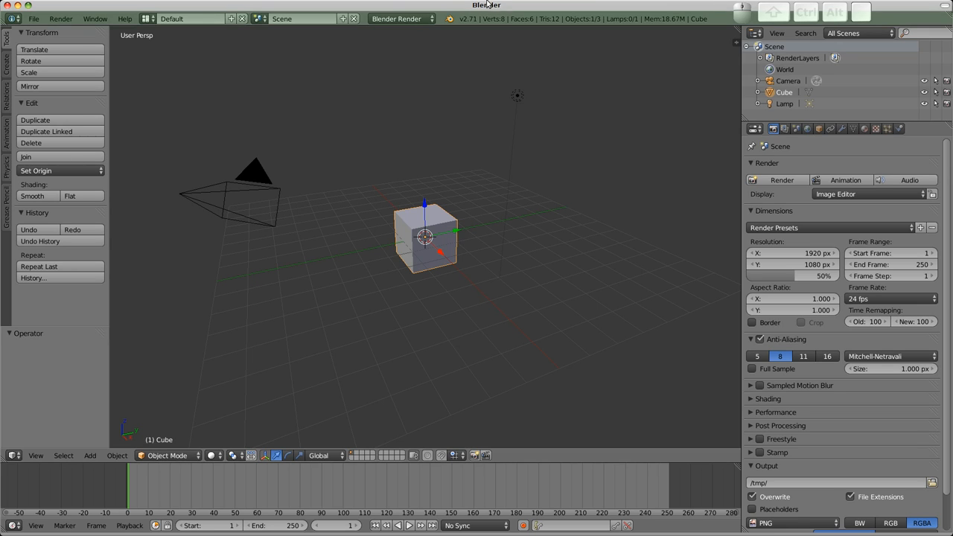
{"action": "mouse_move", "coordinate": [521, 235]}
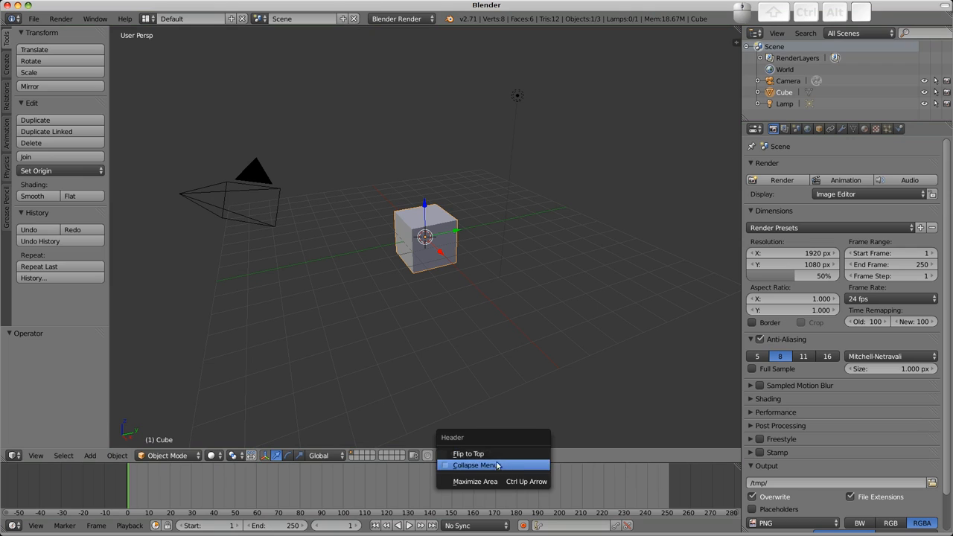
- Try the outliner area as Image Editor and 3D View, restore Outliner, then view File menu
{"action": "left_click", "coordinate": [469, 453]}
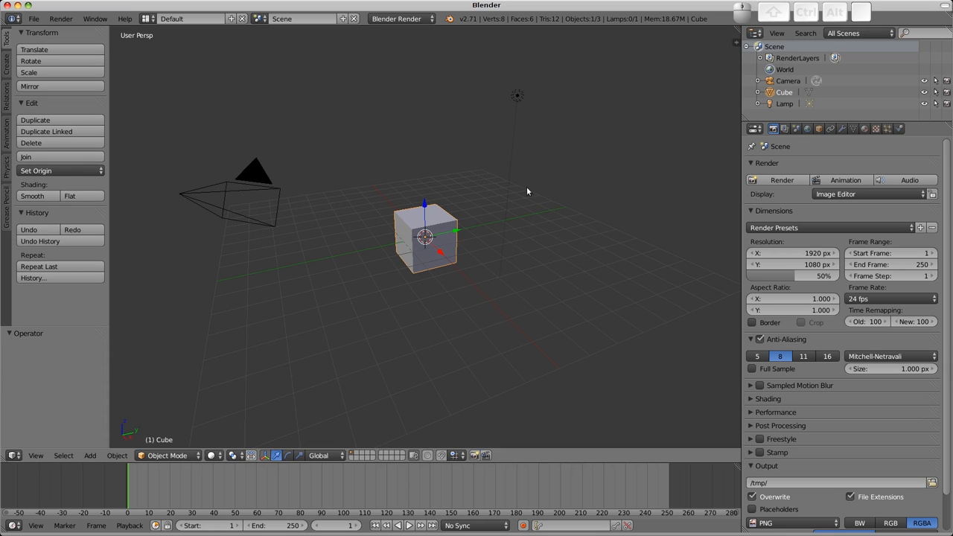
{"action": "mouse_move", "coordinate": [147, 365]}
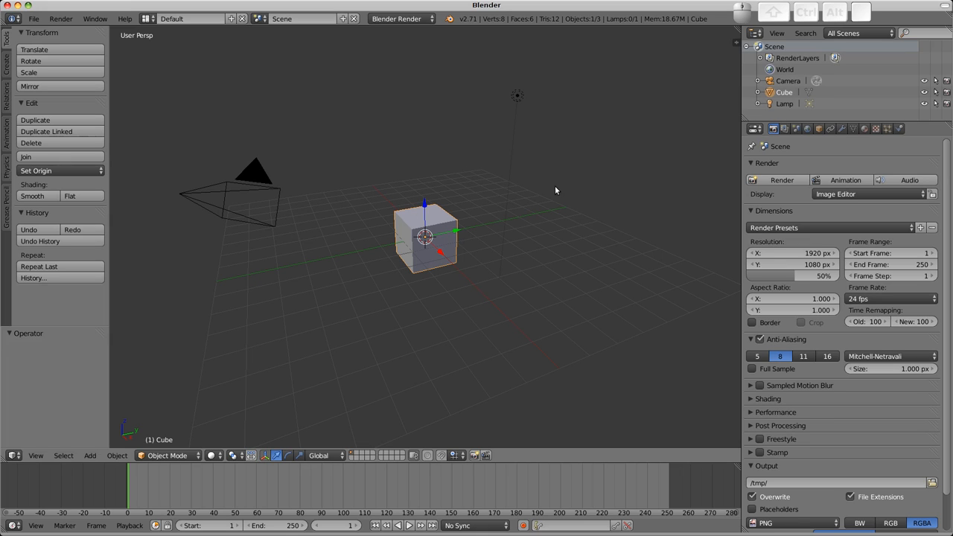
{"action": "mouse_move", "coordinate": [685, 118]}
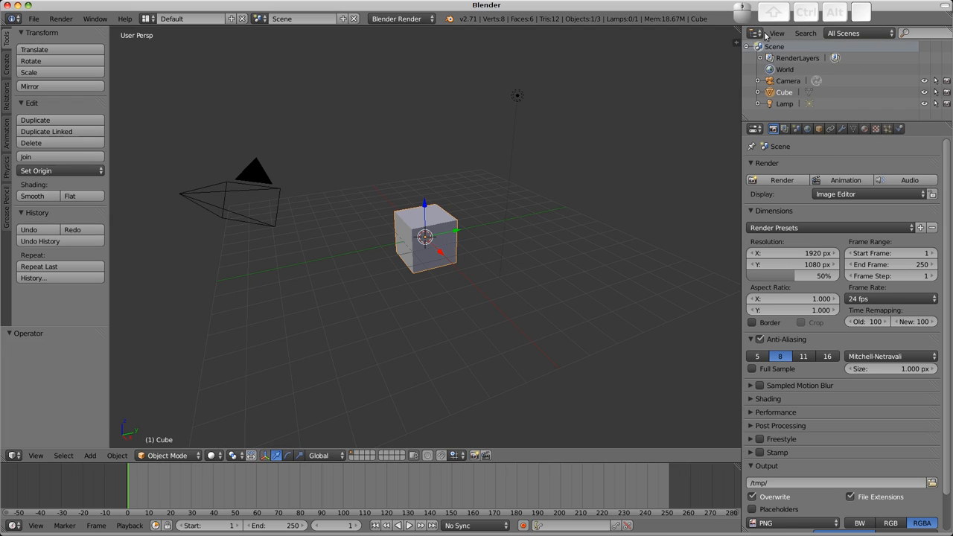
{"action": "left_click", "coordinate": [755, 33]}
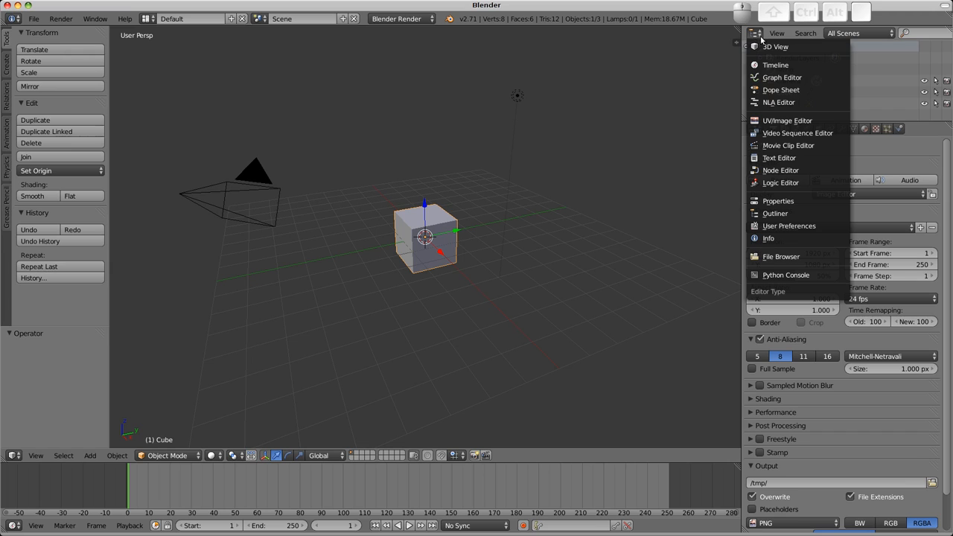
{"action": "left_click", "coordinate": [787, 120]}
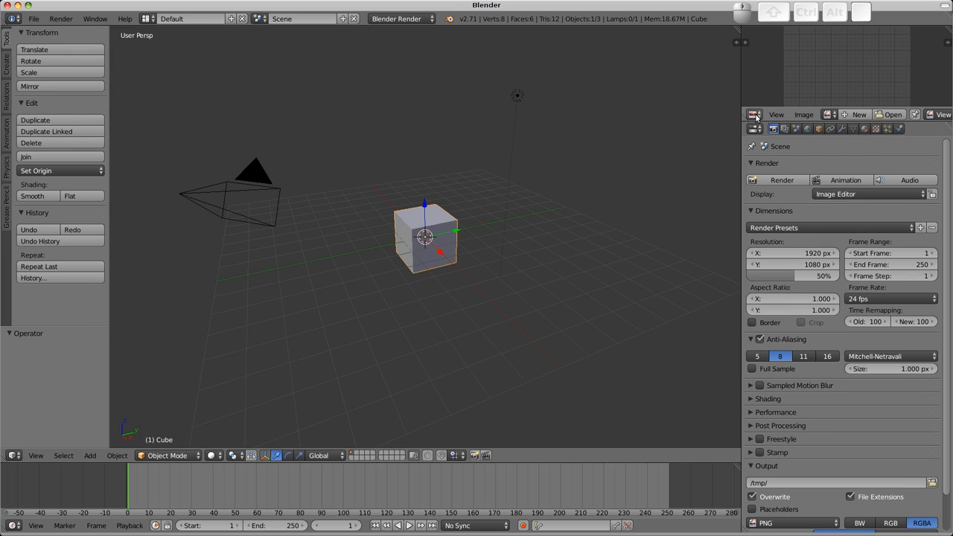
{"action": "left_click", "coordinate": [754, 114]}
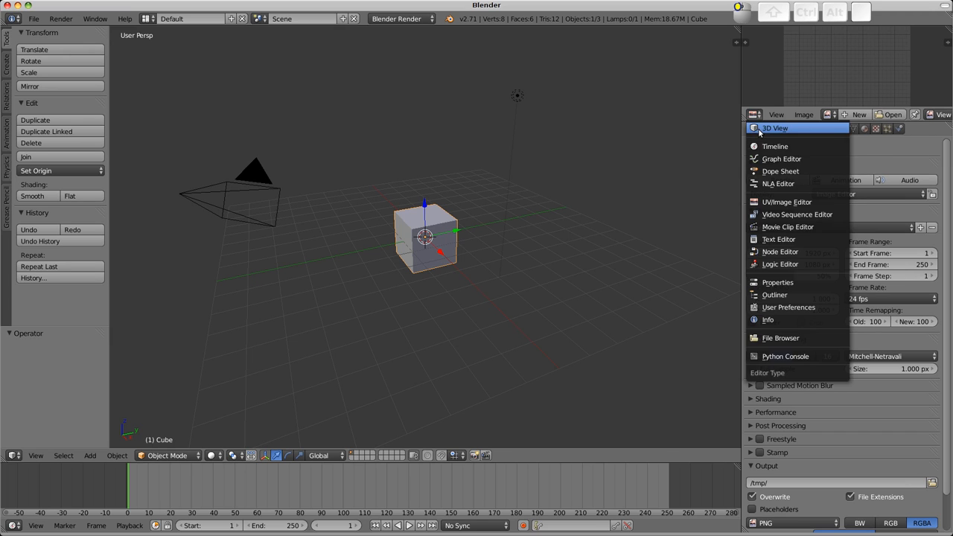
{"action": "left_click", "coordinate": [776, 128]}
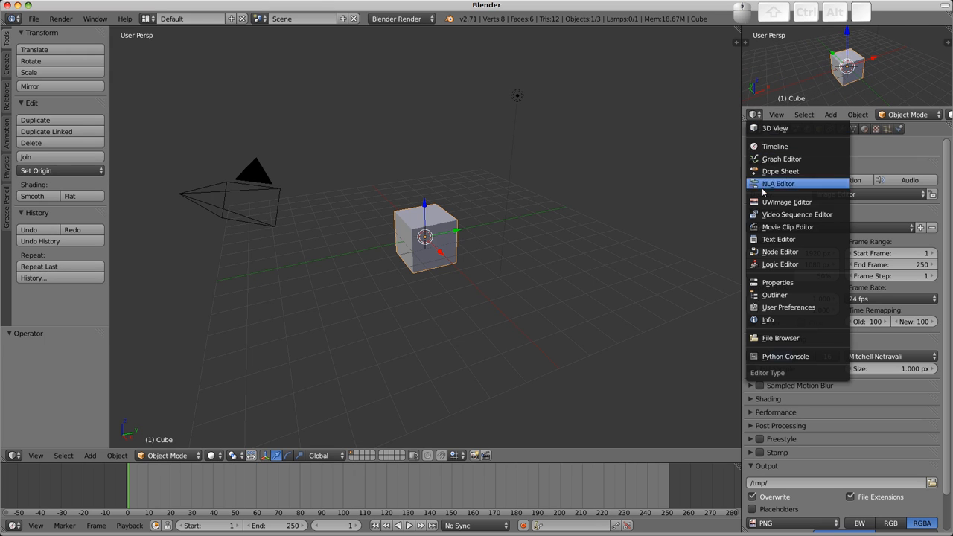
{"action": "mouse_move", "coordinate": [789, 306]}
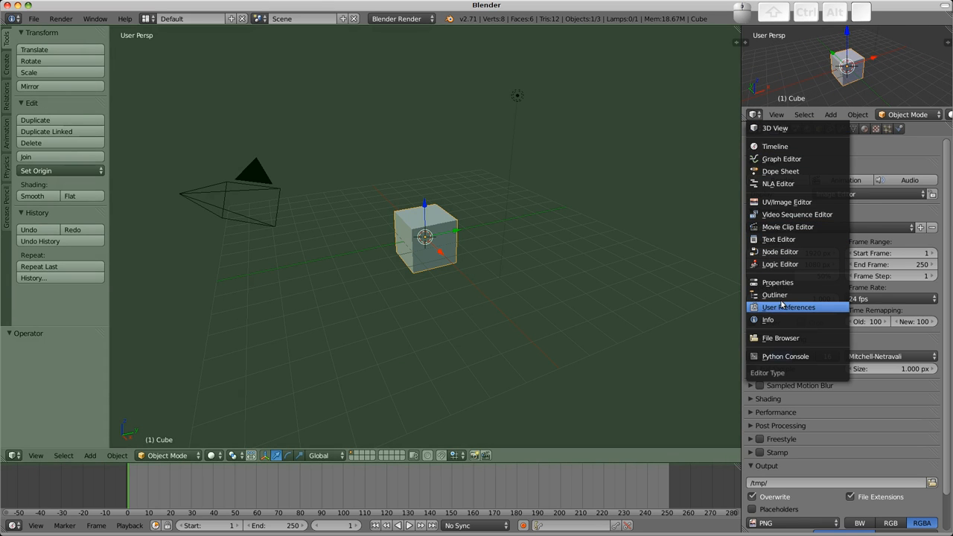
{"action": "left_click", "coordinate": [775, 295]}
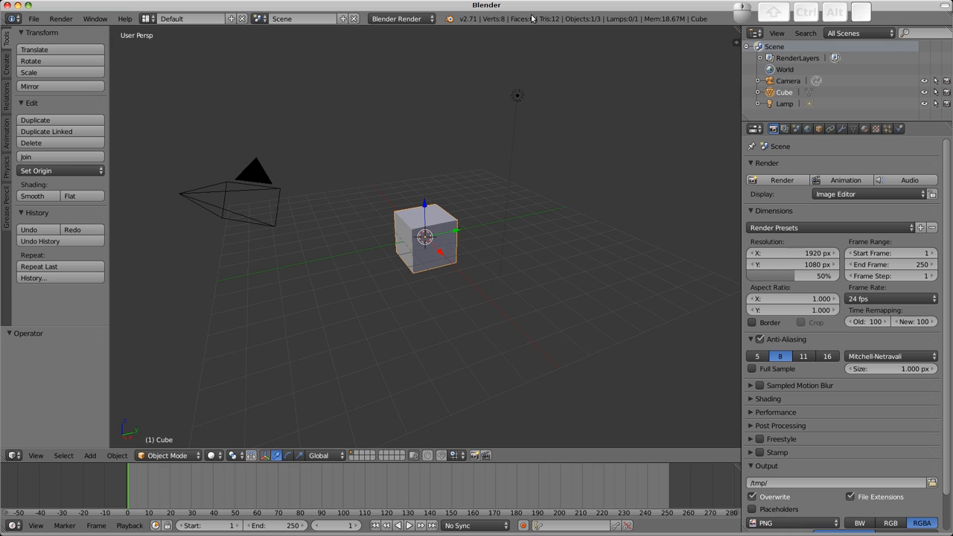
{"action": "mouse_move", "coordinate": [35, 19]}
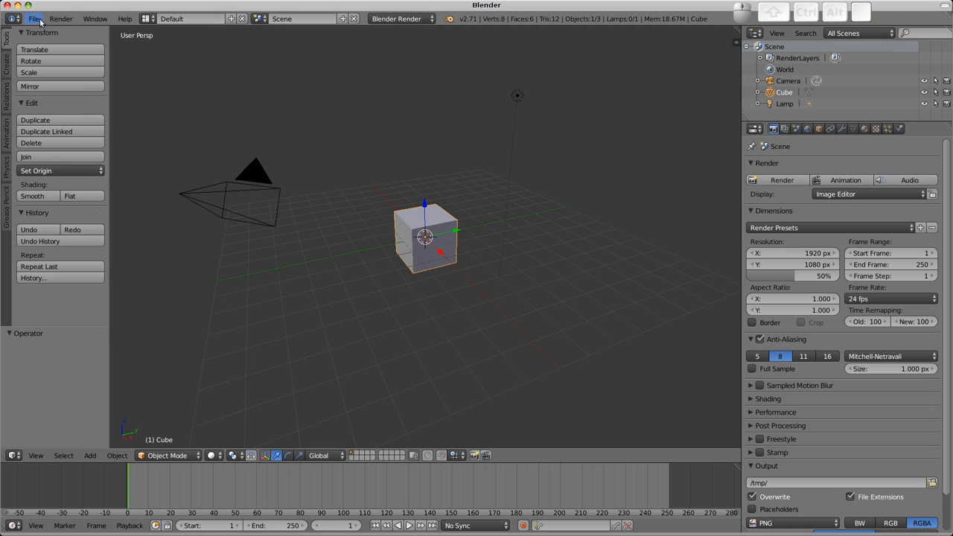
{"action": "left_click", "coordinate": [34, 18]}
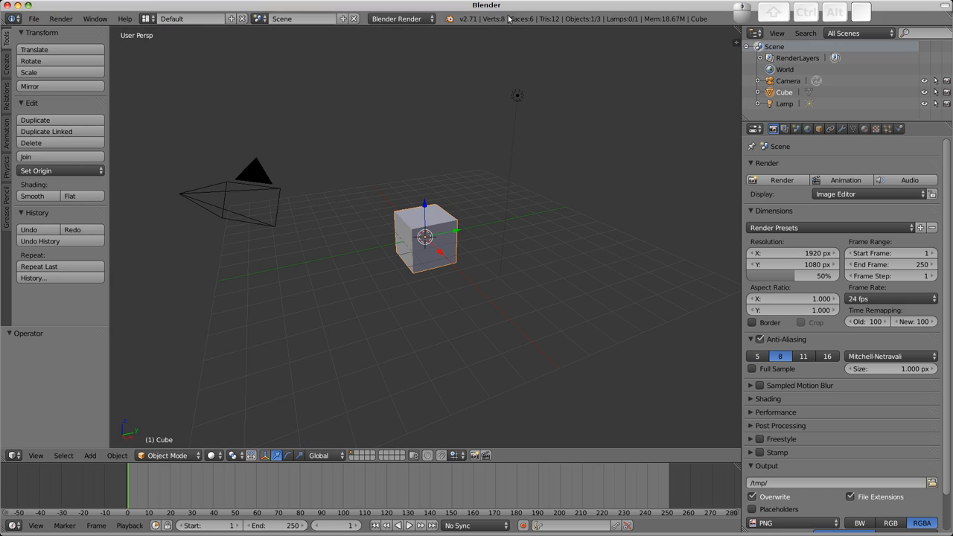
{"action": "mouse_move", "coordinate": [581, 20]}
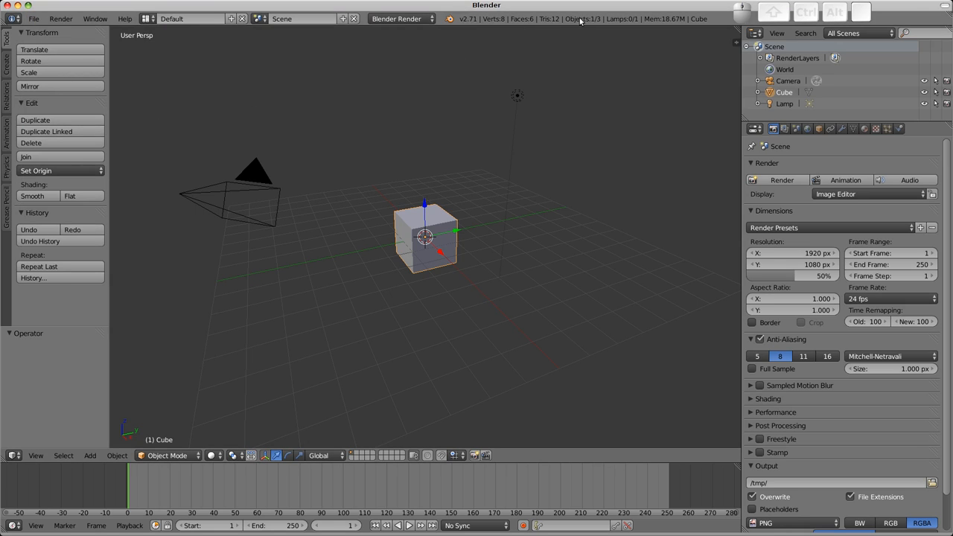
{"action": "mouse_move", "coordinate": [495, 137]}
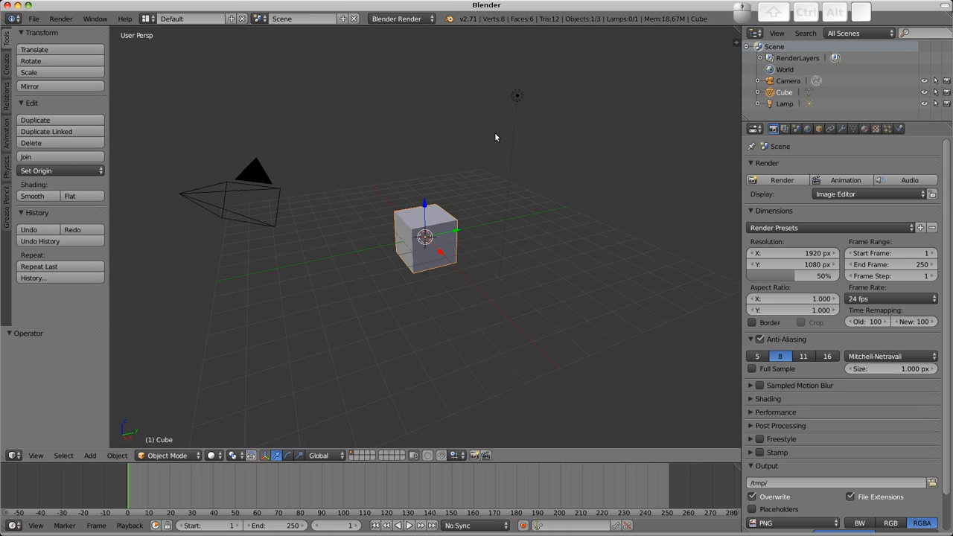
{"action": "mouse_move", "coordinate": [747, 86]}
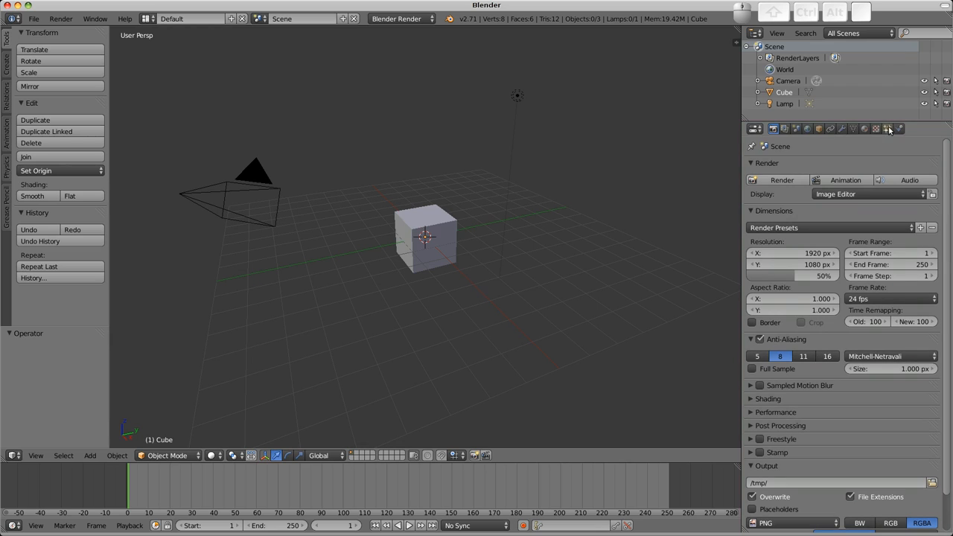
{"action": "mouse_move", "coordinate": [777, 129]}
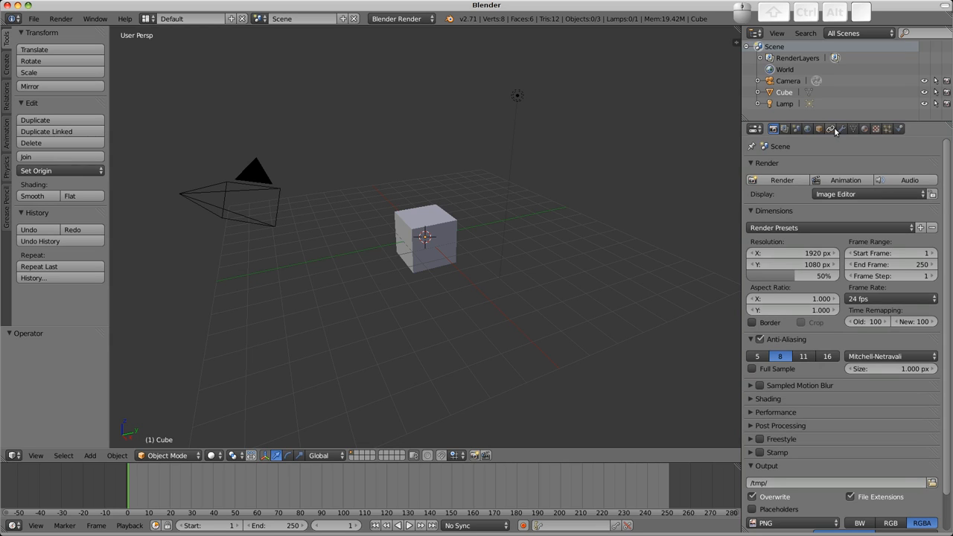
- Set the cube material's diffuse colour to orange-red, then briefly play and stop the animation
{"action": "left_click", "coordinate": [819, 128]}
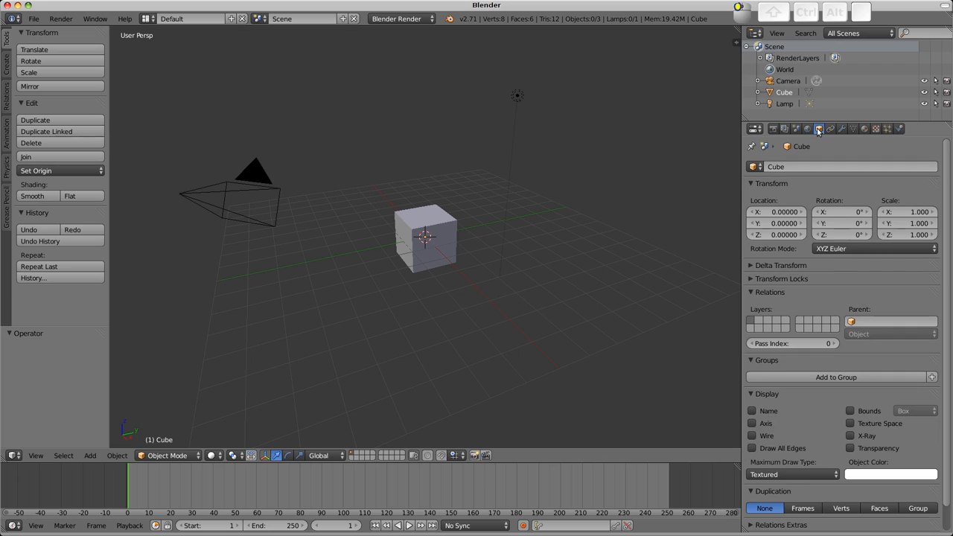
{"action": "left_click", "coordinate": [865, 128]}
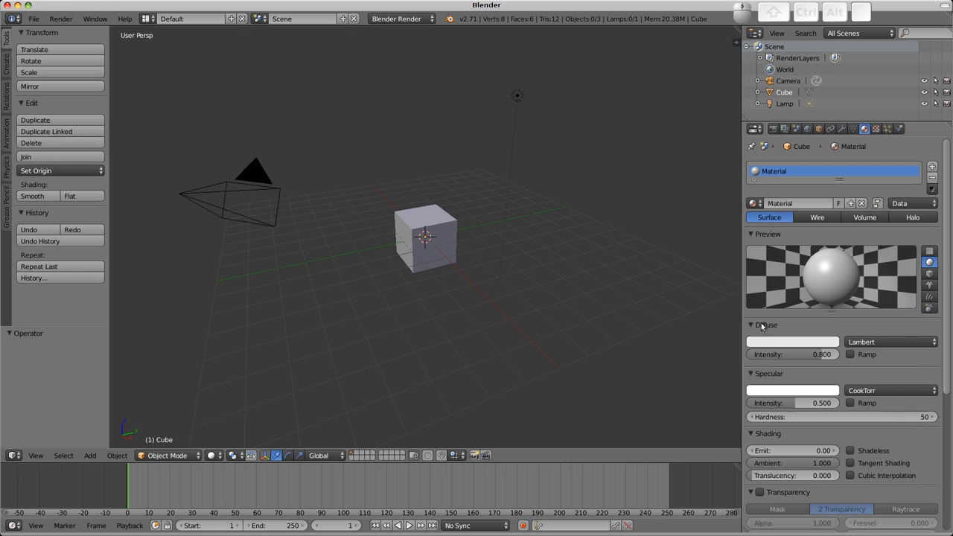
{"action": "left_click", "coordinate": [792, 342]}
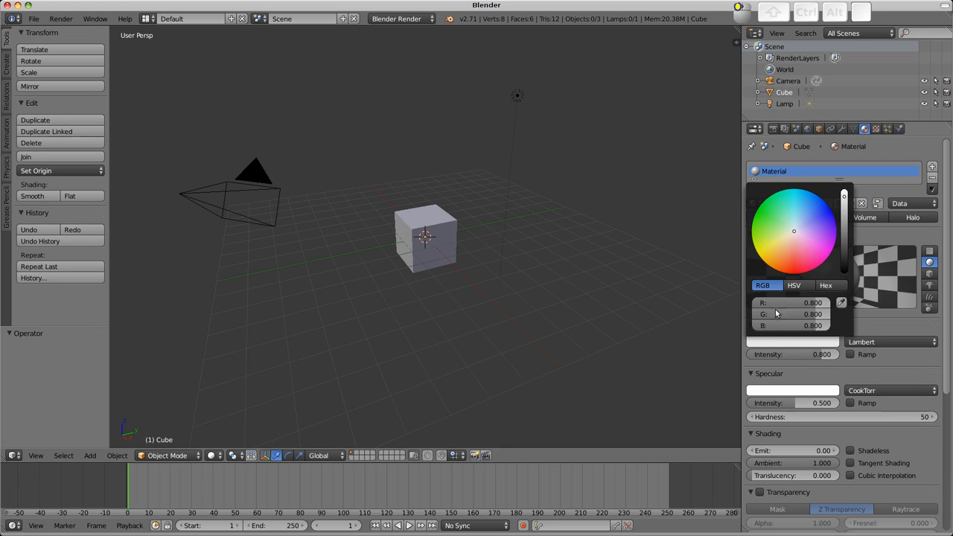
{"action": "left_click", "coordinate": [788, 267]}
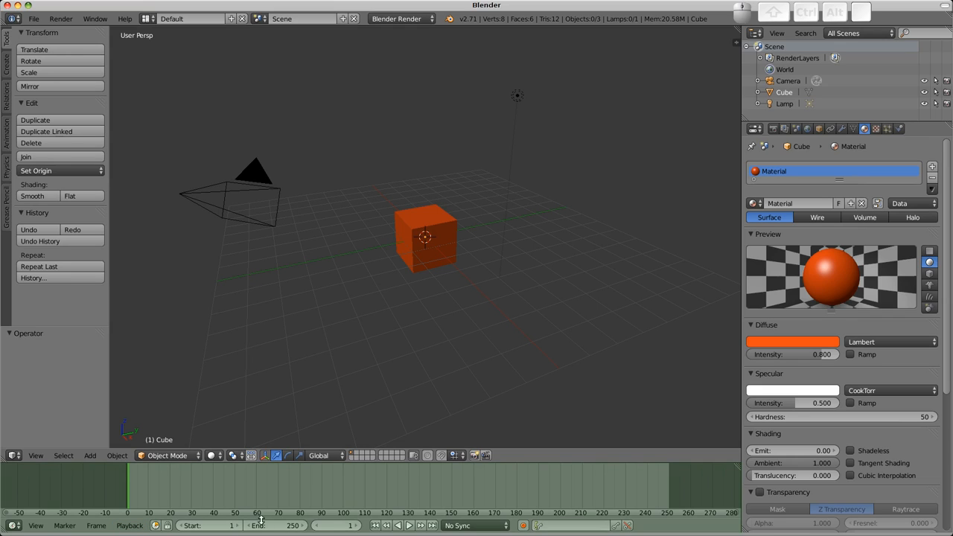
{"action": "left_click", "coordinate": [409, 525]}
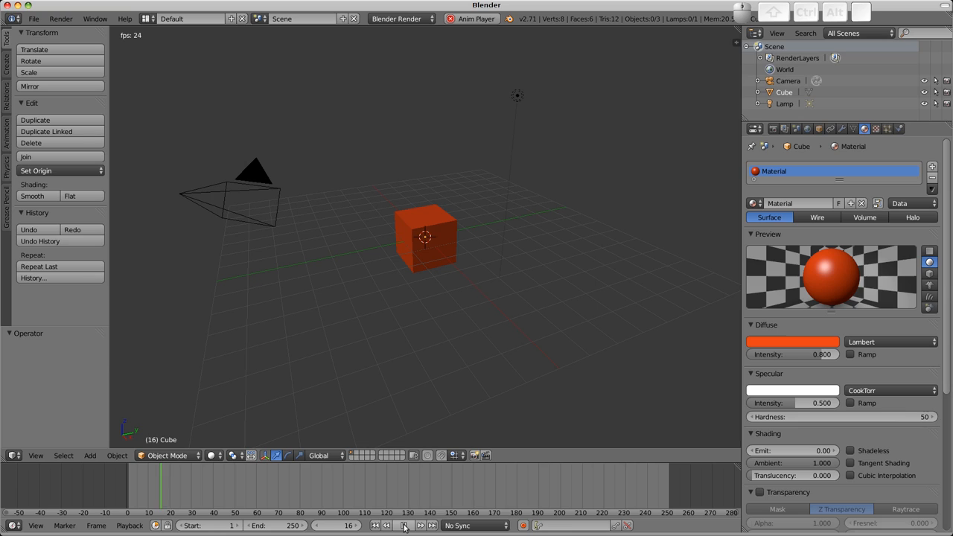
{"action": "left_click", "coordinate": [409, 525]}
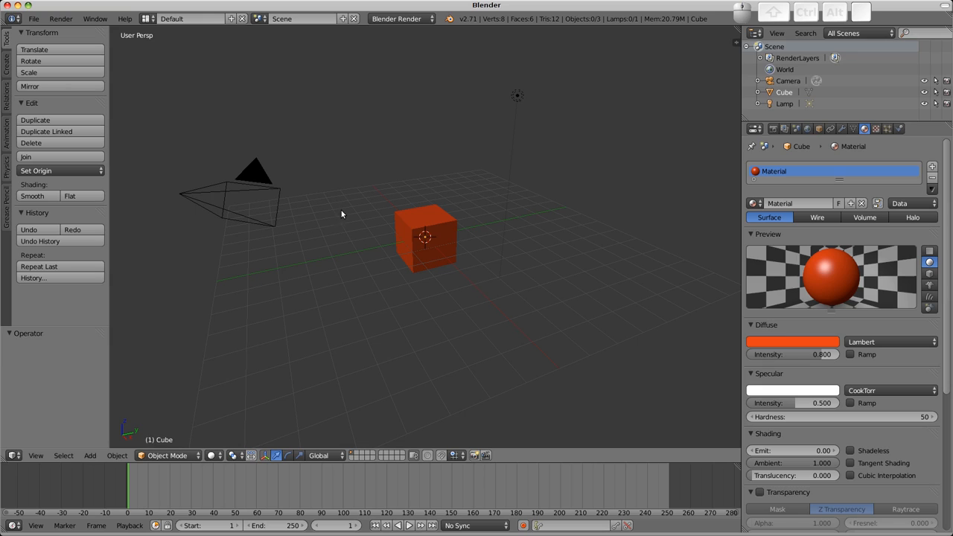
{"action": "mouse_move", "coordinate": [406, 216]}
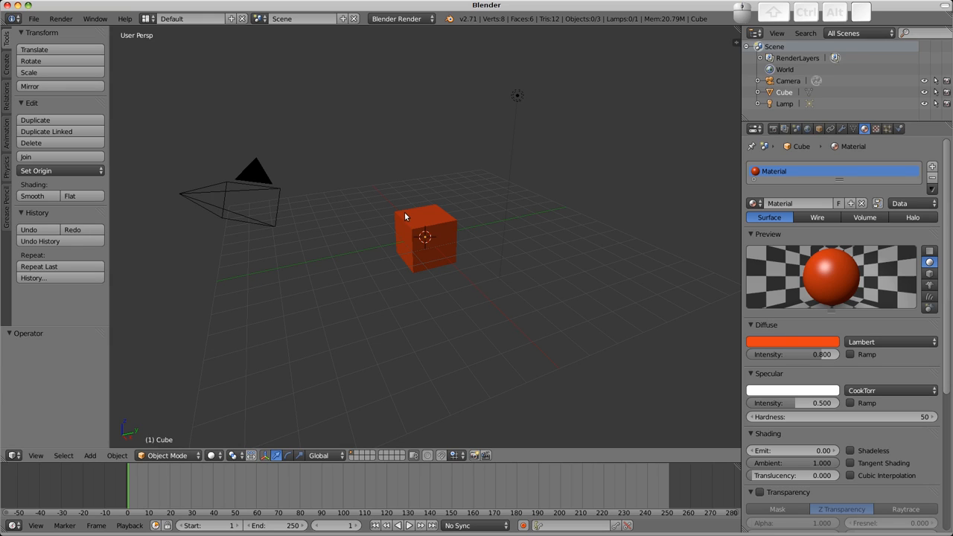
{"action": "mouse_move", "coordinate": [407, 207]}
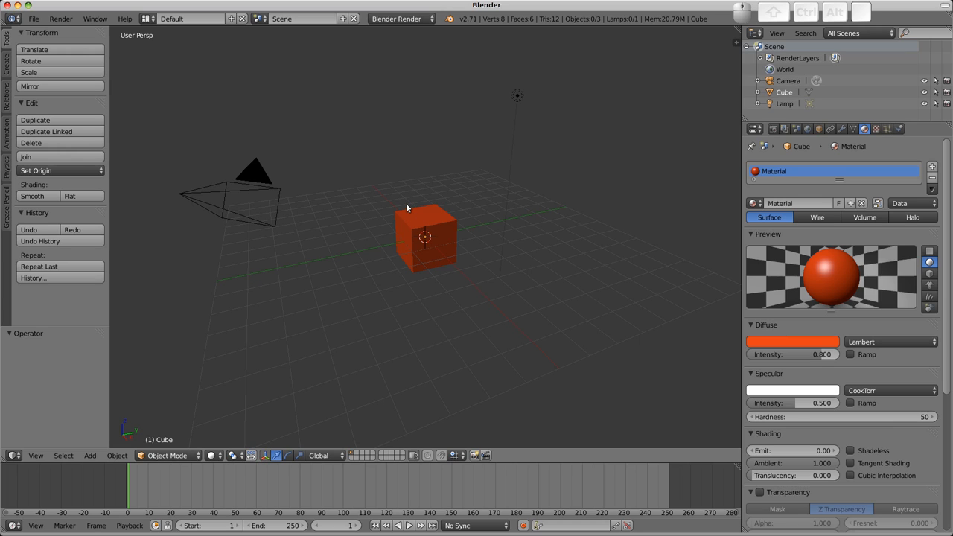
{"action": "mouse_move", "coordinate": [385, 180]}
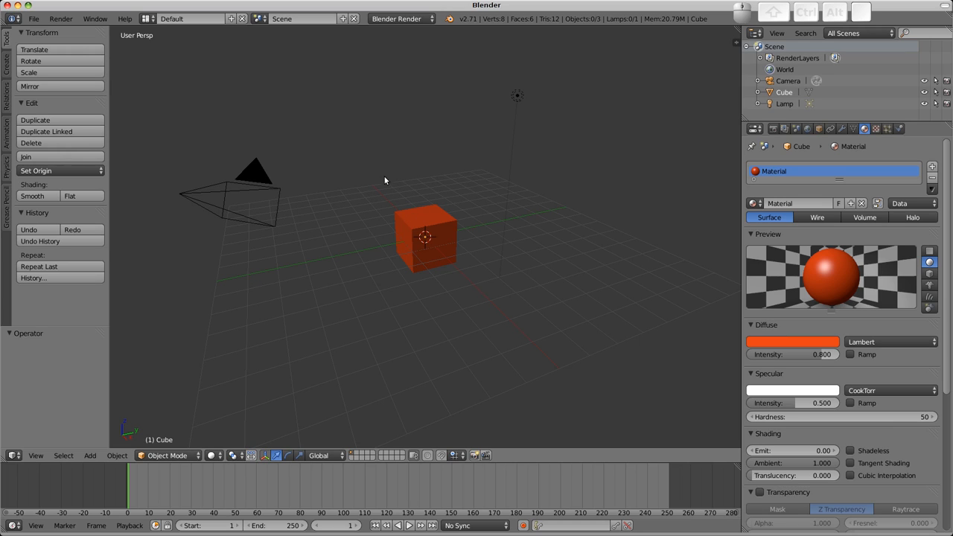
{"action": "mouse_move", "coordinate": [754, 101]}
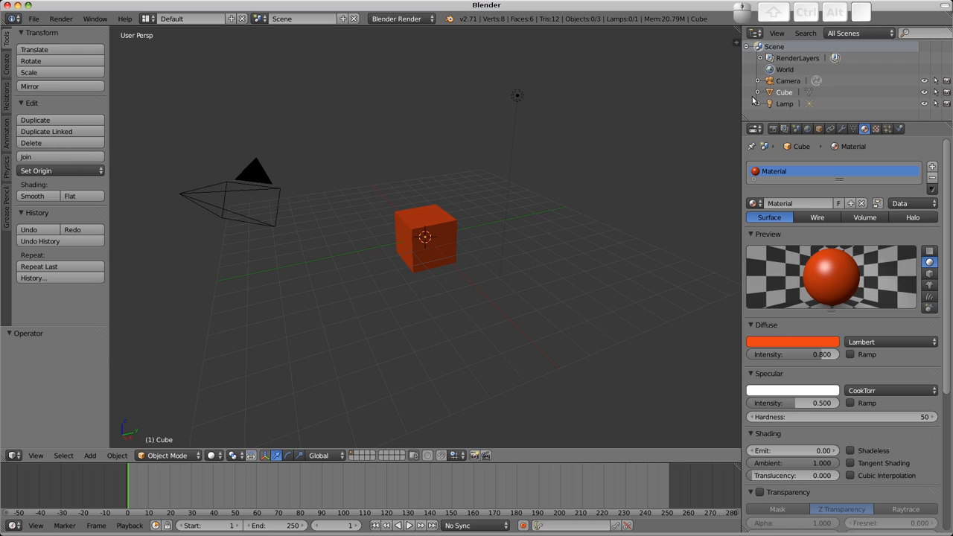
{"action": "mouse_move", "coordinate": [58, 184]}
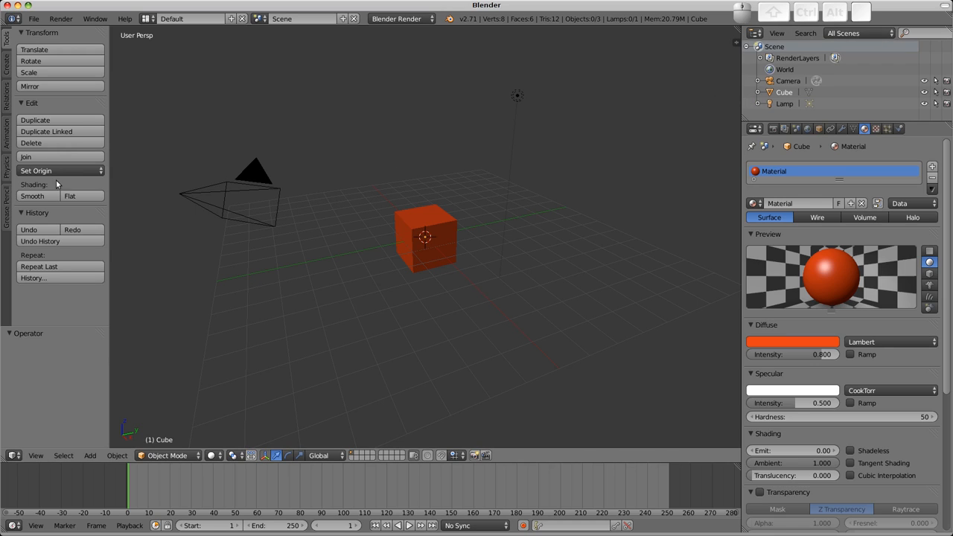
{"action": "key", "text": "t"}
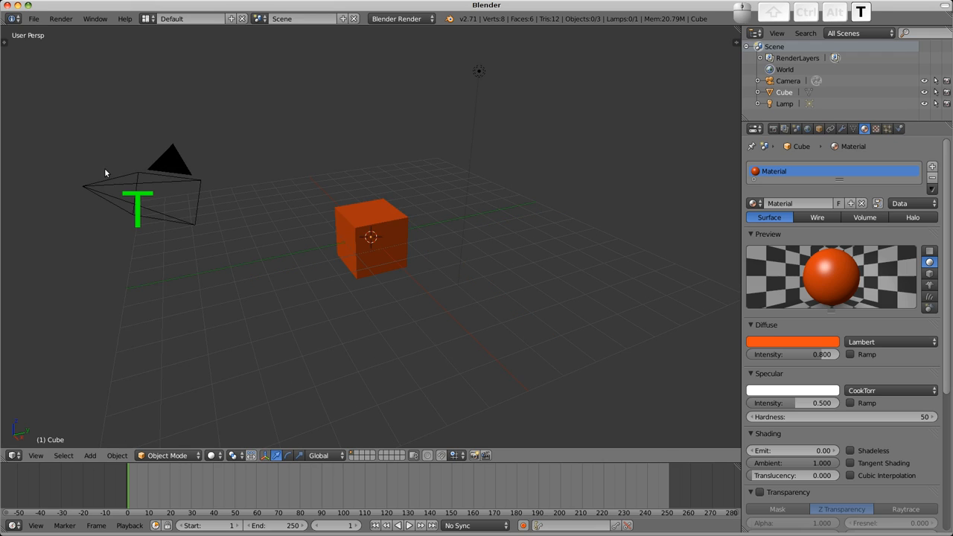
{"action": "key", "text": "t"}
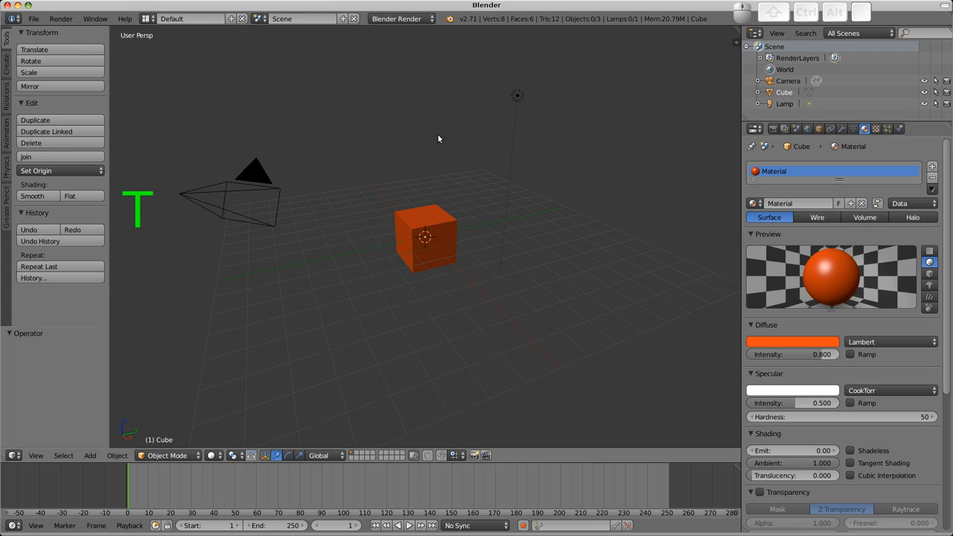
{"action": "key", "text": "n"}
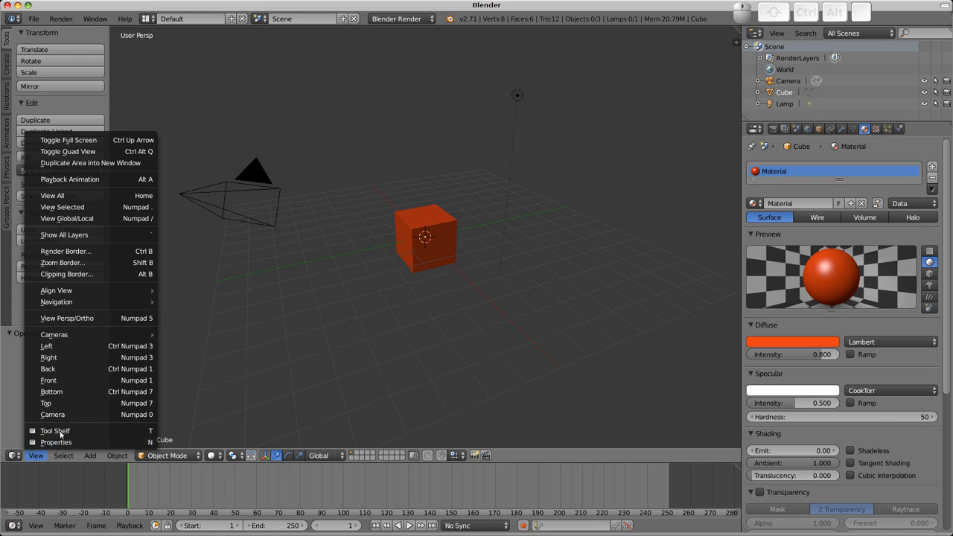
{"action": "left_click", "coordinate": [56, 442]}
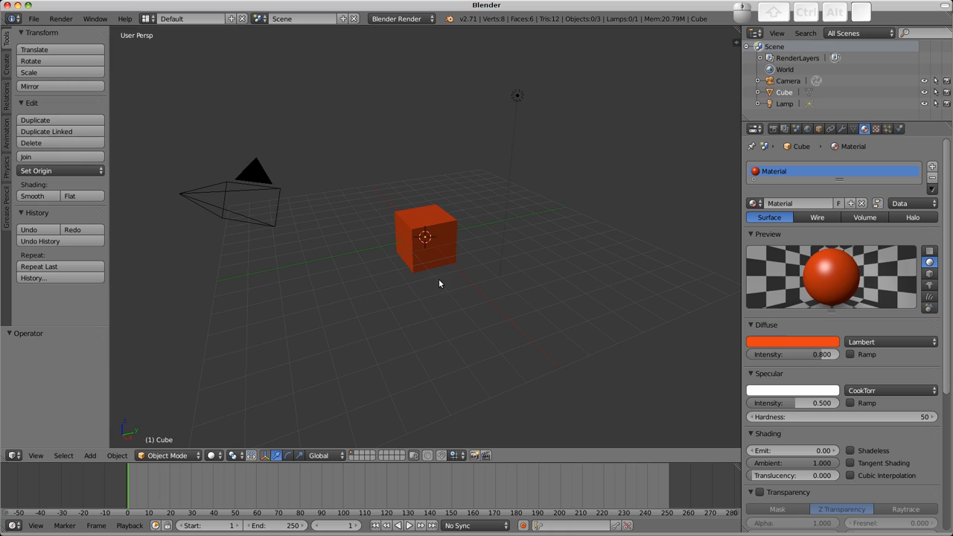
{"action": "mouse_move", "coordinate": [492, 202]}
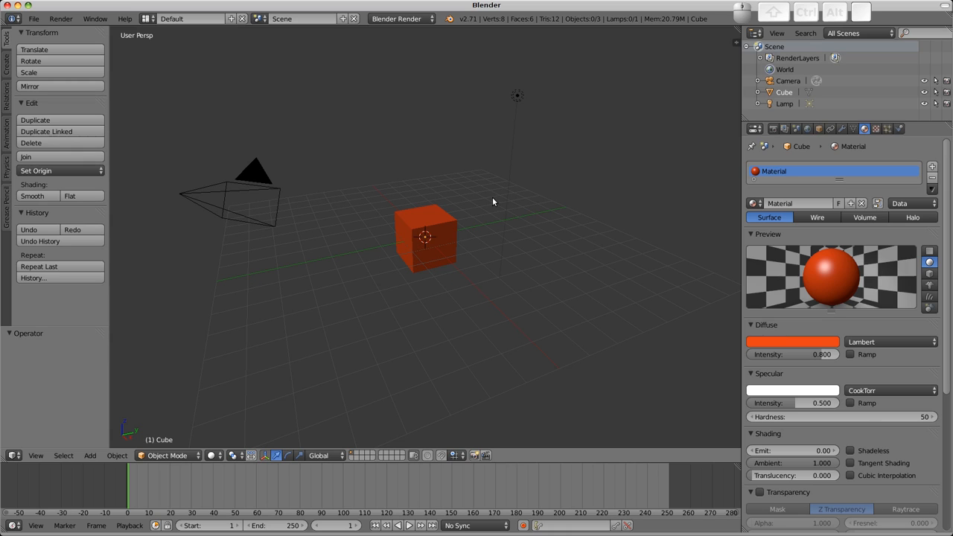
{"action": "mouse_move", "coordinate": [678, 69]}
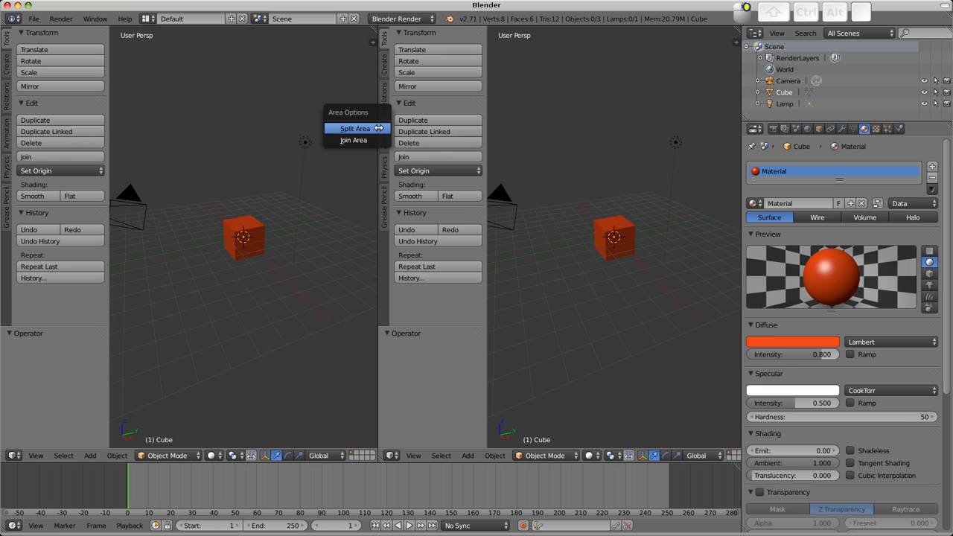
{"action": "mouse_move", "coordinate": [365, 128]}
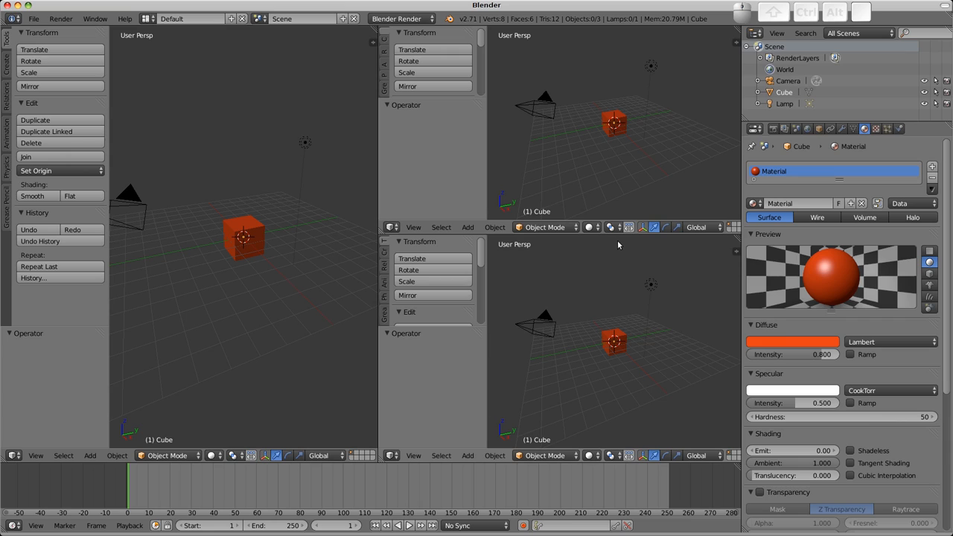
{"action": "right_click", "coordinate": [618, 227]}
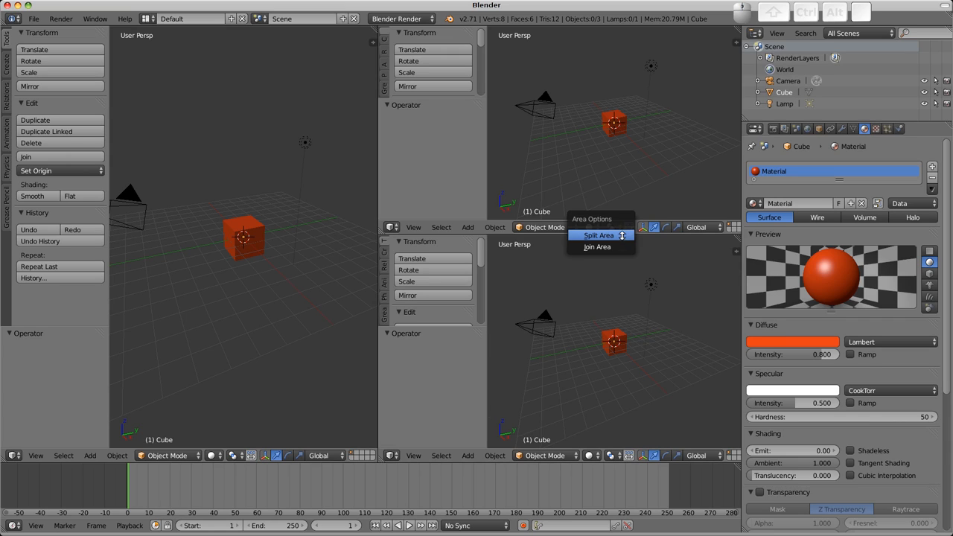
{"action": "left_click", "coordinate": [597, 247]}
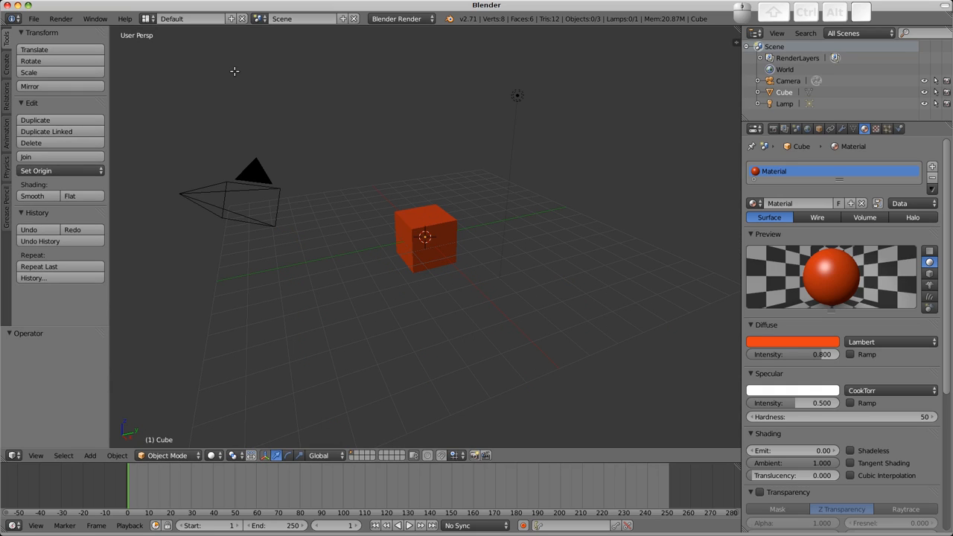
{"action": "mouse_move", "coordinate": [594, 179]}
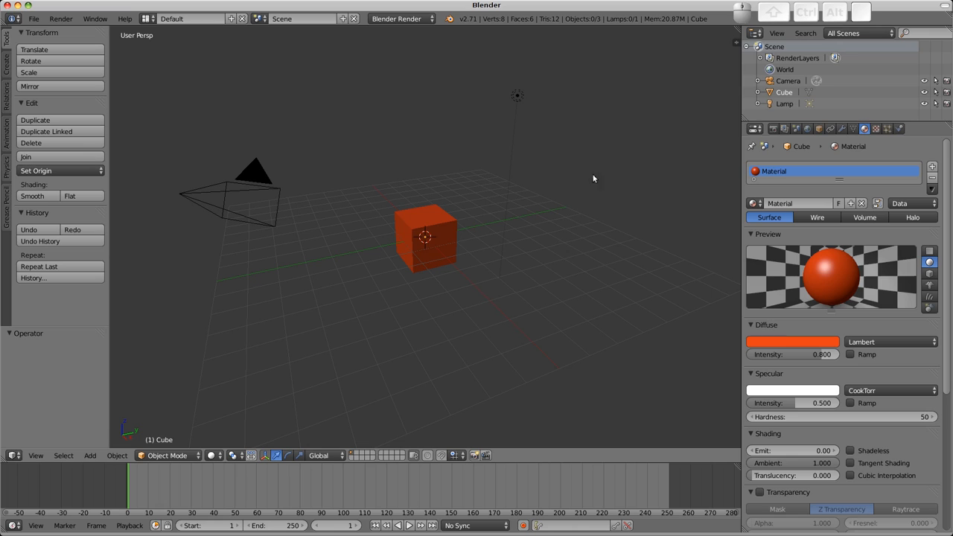
{"action": "mouse_move", "coordinate": [739, 27]}
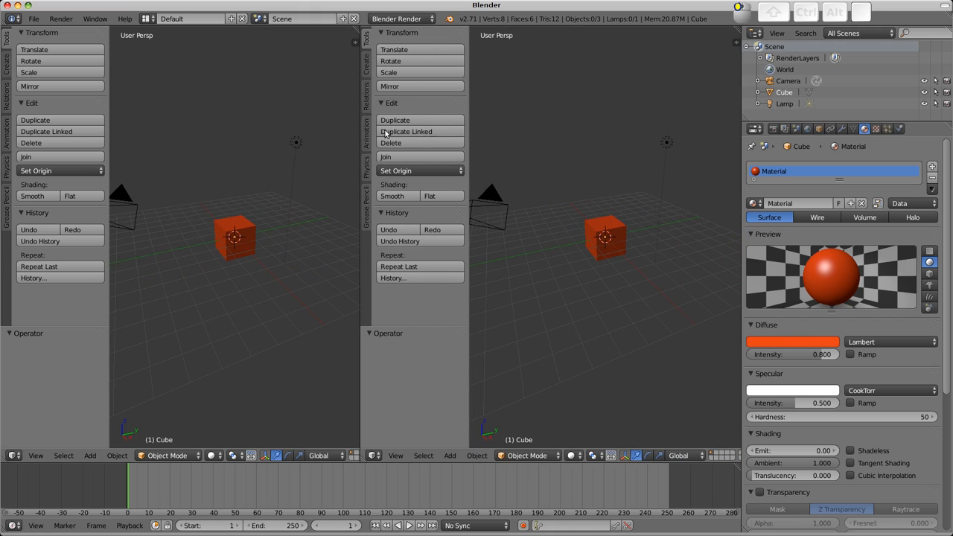
{"action": "mouse_move", "coordinate": [678, 483]}
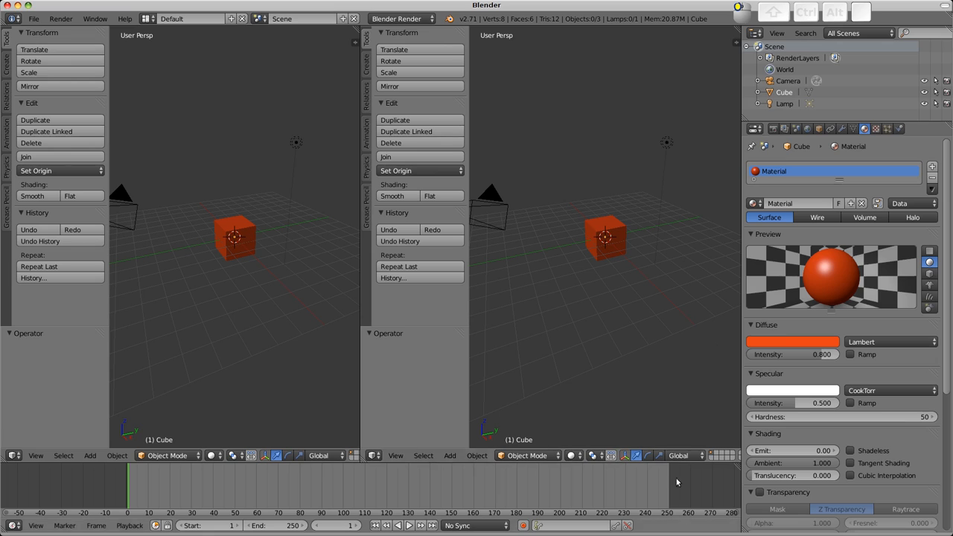
{"action": "mouse_move", "coordinate": [687, 525]}
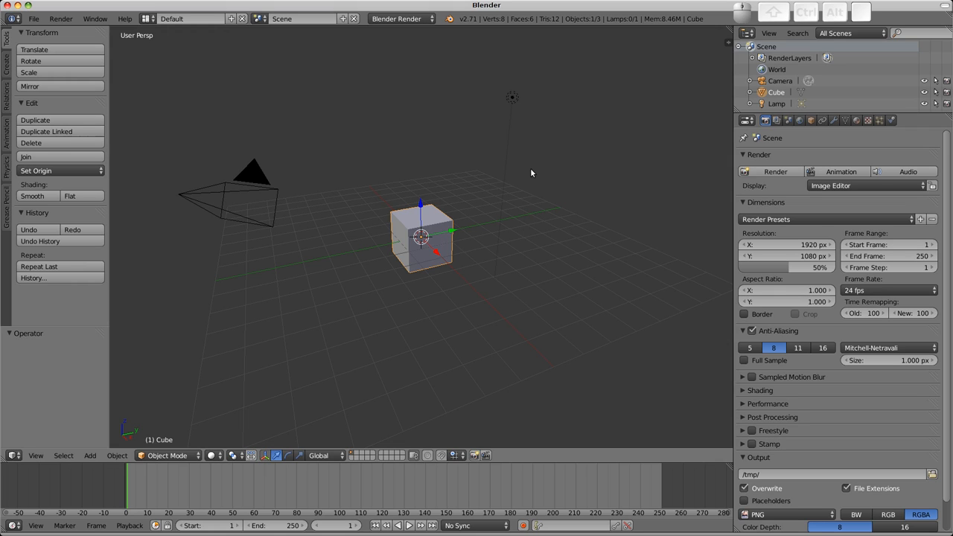
{"action": "mouse_move", "coordinate": [451, 67]}
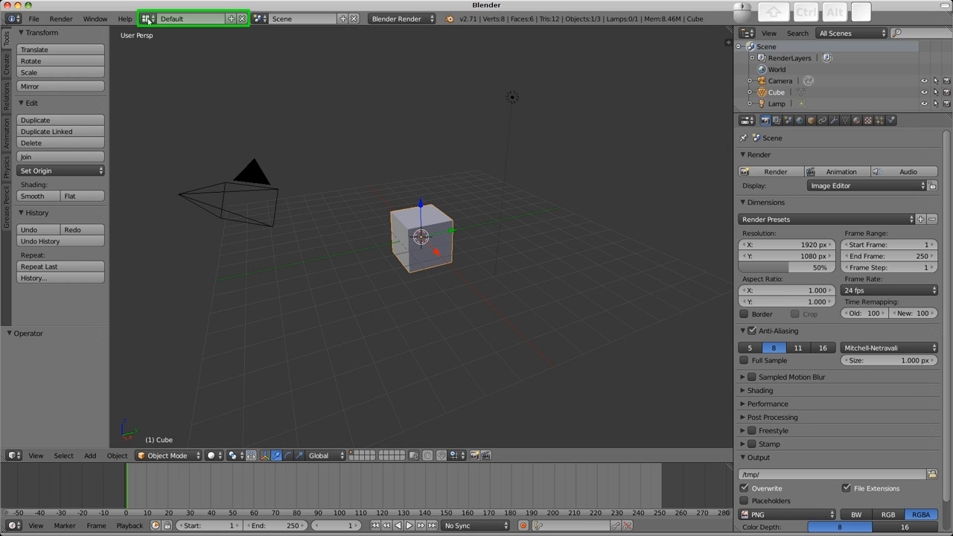
- Choose Video Editing from the screen layout list
{"action": "left_click", "coordinate": [190, 18]}
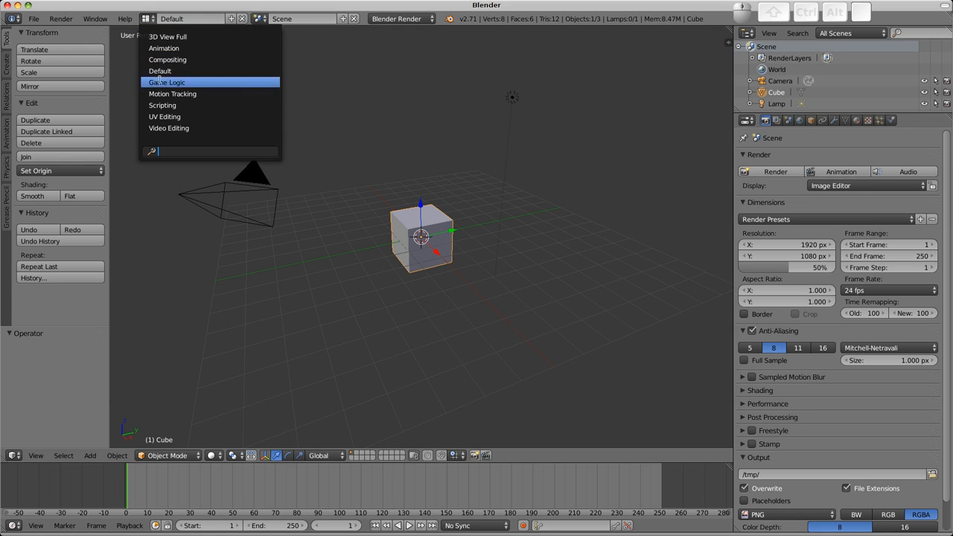
{"action": "mouse_move", "coordinate": [168, 127]}
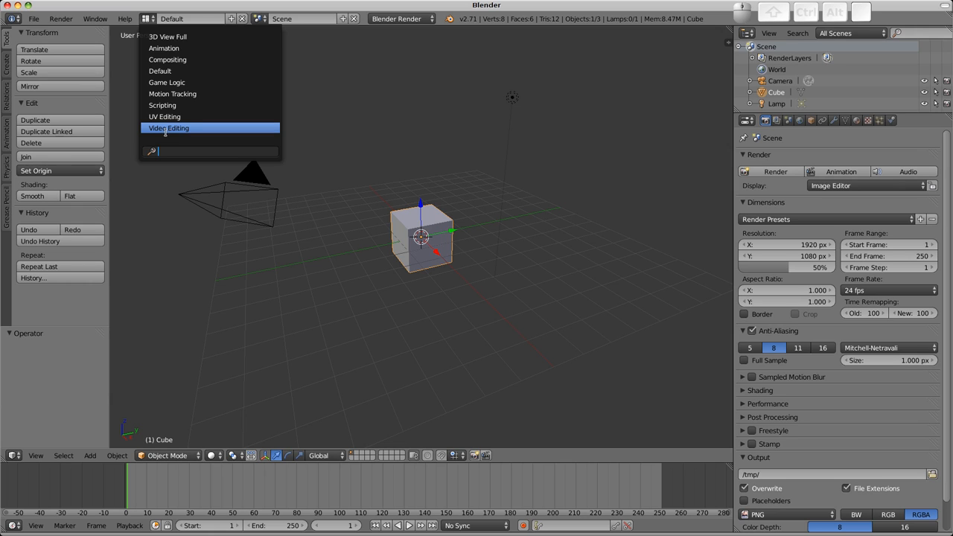
{"action": "left_click", "coordinate": [169, 128]}
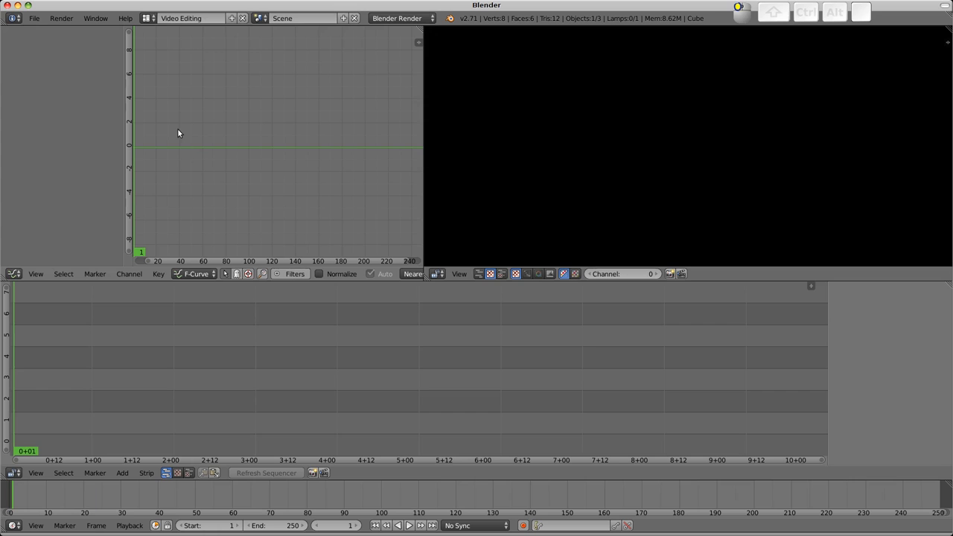
{"action": "mouse_move", "coordinate": [408, 335]}
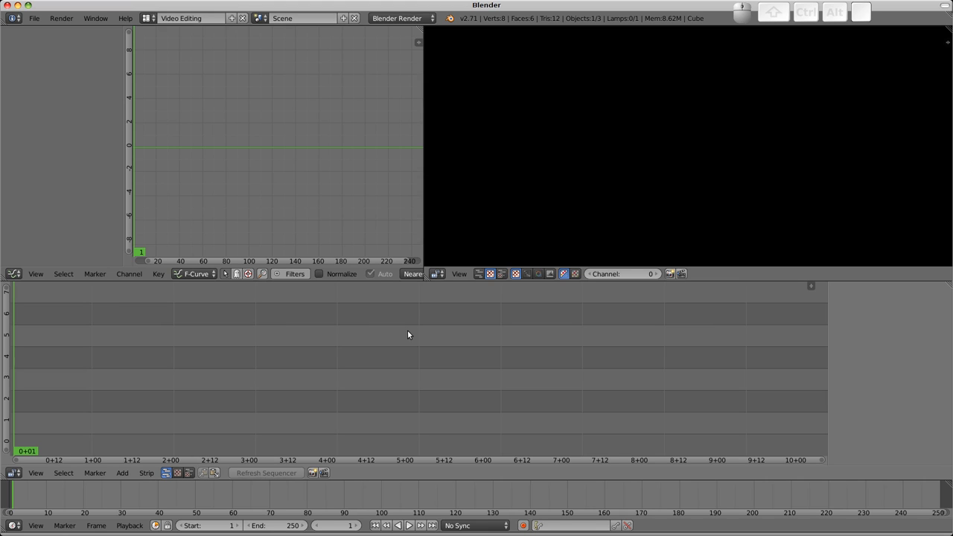
- Cycle back through the screen layouts, passing UV Editing and Game Logic
{"action": "key", "text": "ctrl"}
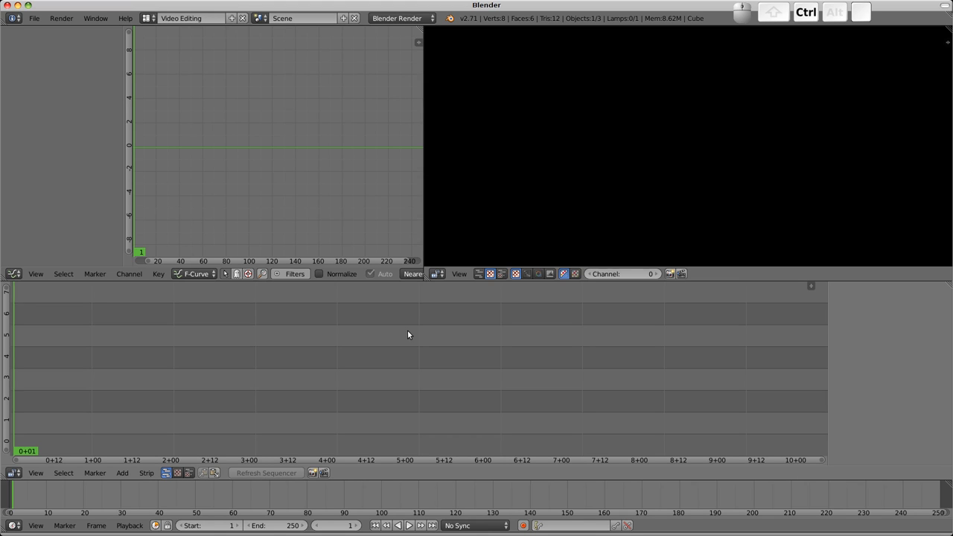
{"action": "left_click", "coordinate": [190, 18]}
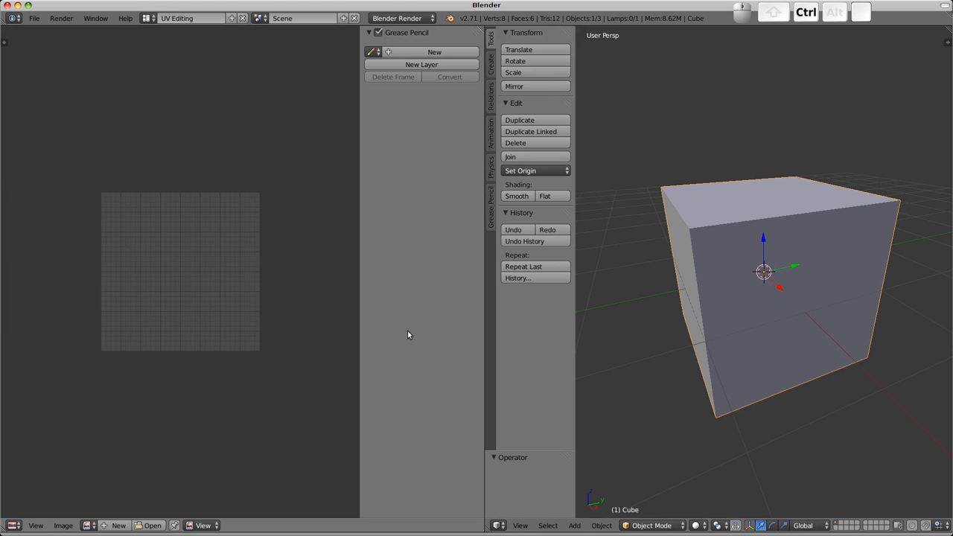
{"action": "left_click", "coordinate": [190, 17]}
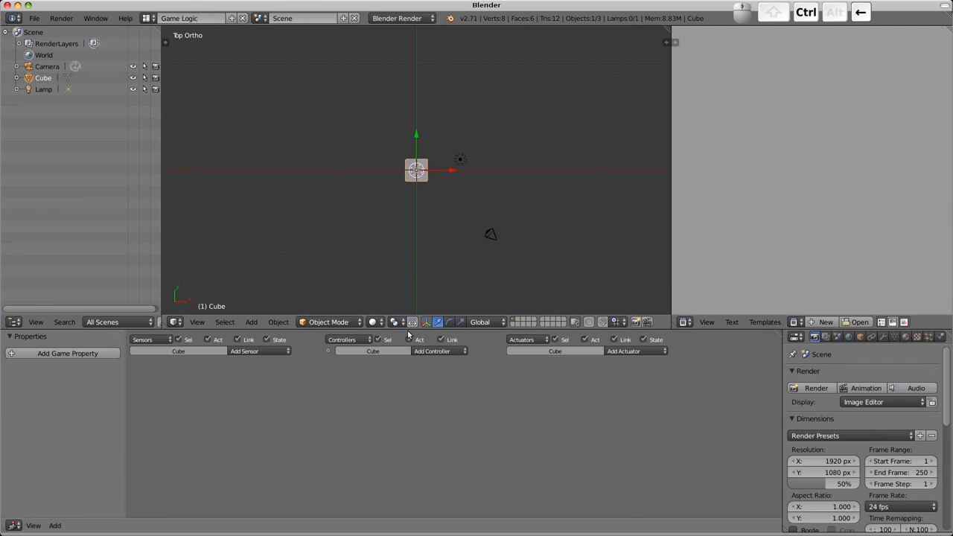
{"action": "left_click", "coordinate": [190, 18]}
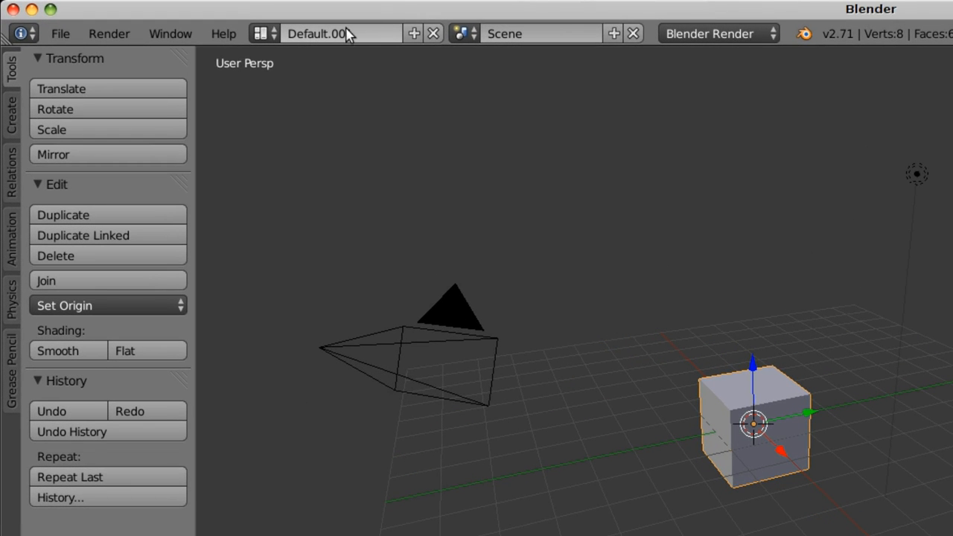
- Rename the copied layout to 'Whatever I want' and reopen the layout list
{"action": "left_click", "coordinate": [341, 33]}
{"action": "type", "text": "Whatever I want"}
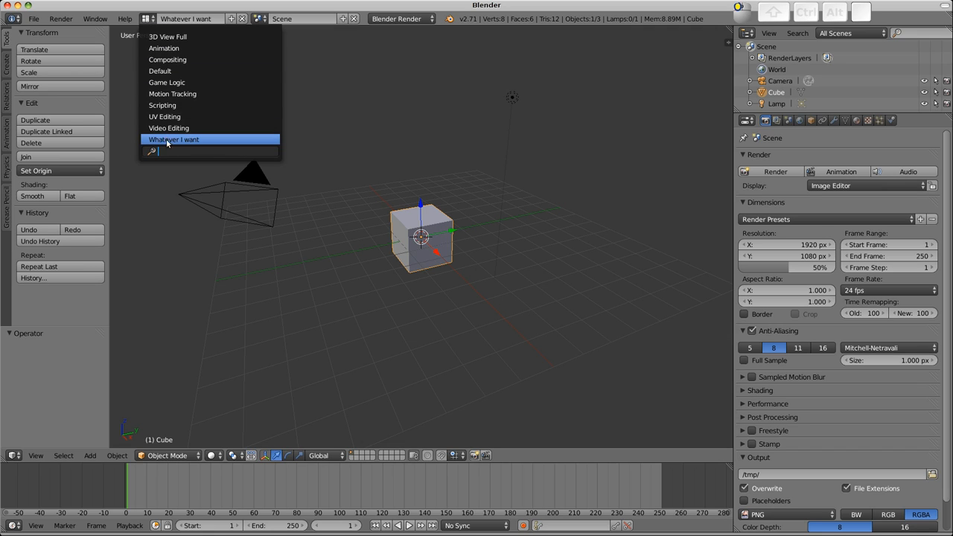
{"action": "left_click", "coordinate": [173, 139]}
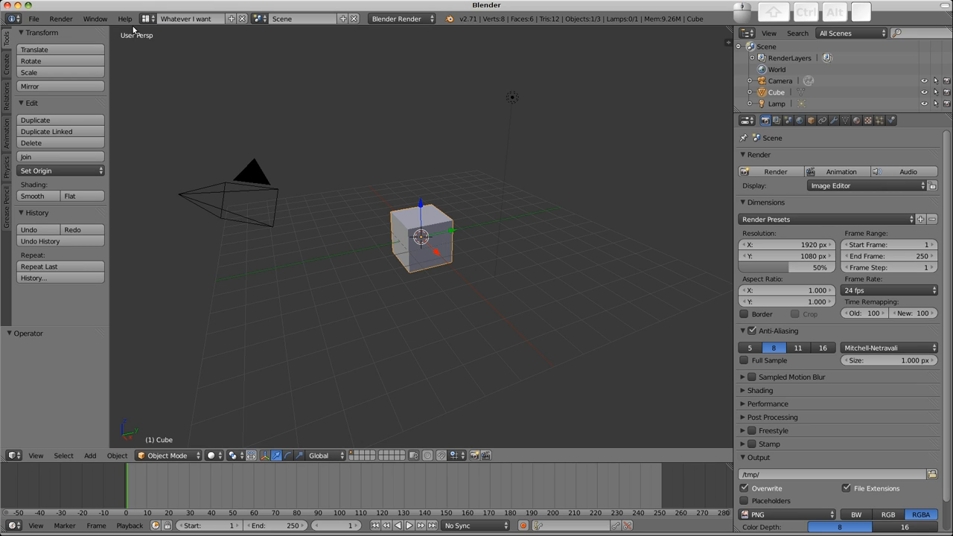
{"action": "left_click", "coordinate": [190, 19]}
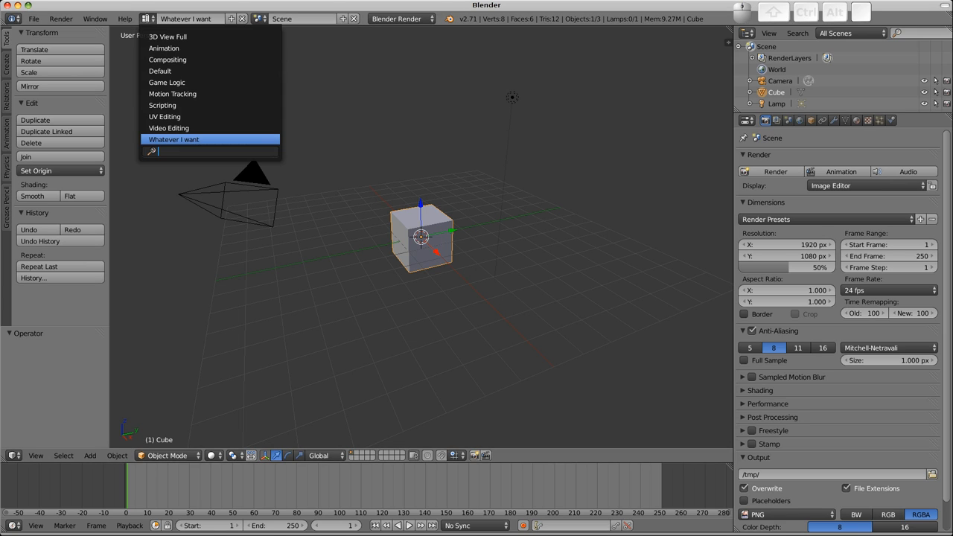
{"action": "mouse_move", "coordinate": [168, 36]}
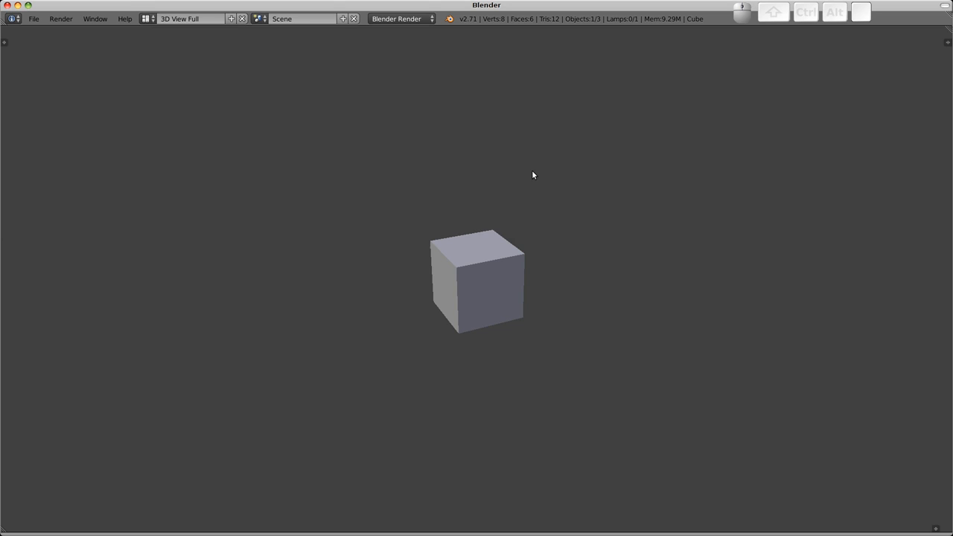
{"action": "mouse_move", "coordinate": [781, 137]}
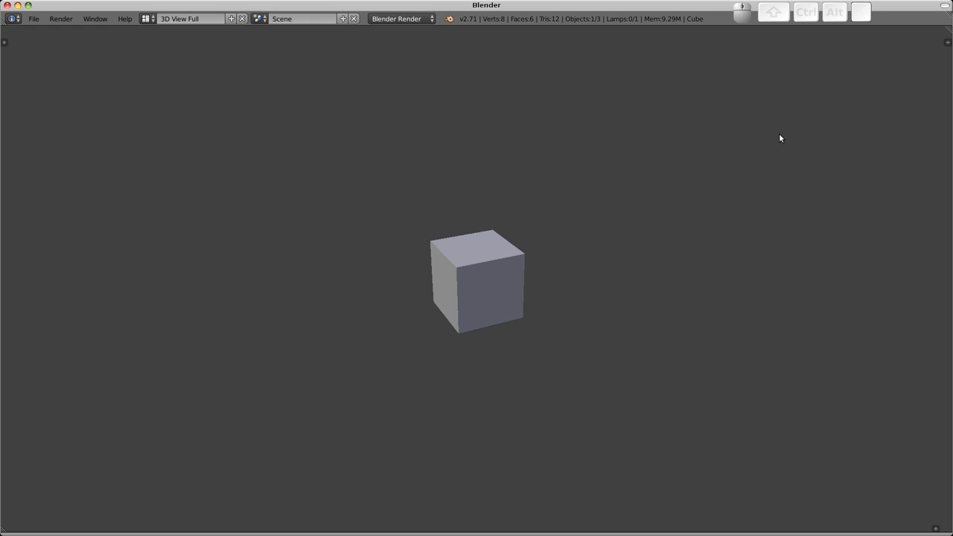
{"action": "mouse_move", "coordinate": [948, 30]}
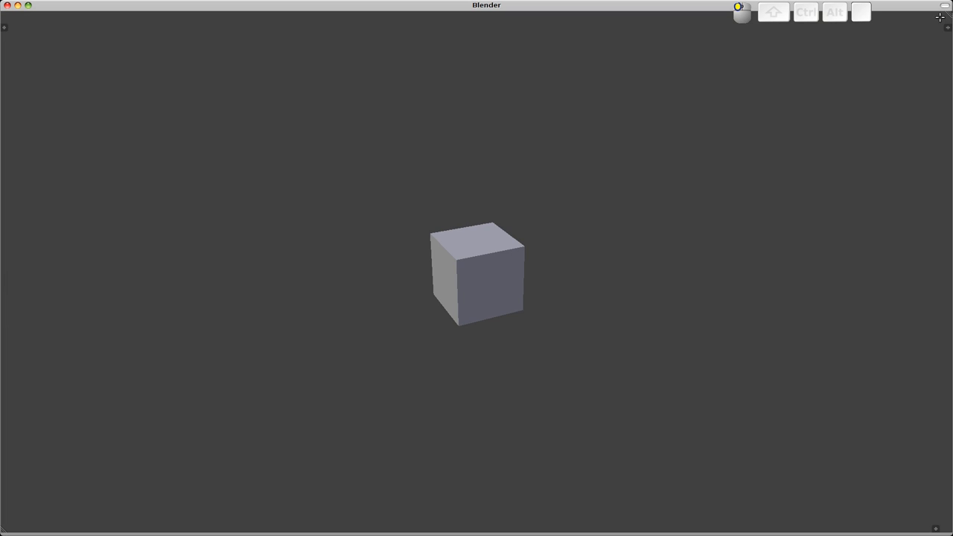
{"action": "mouse_move", "coordinate": [731, 165]}
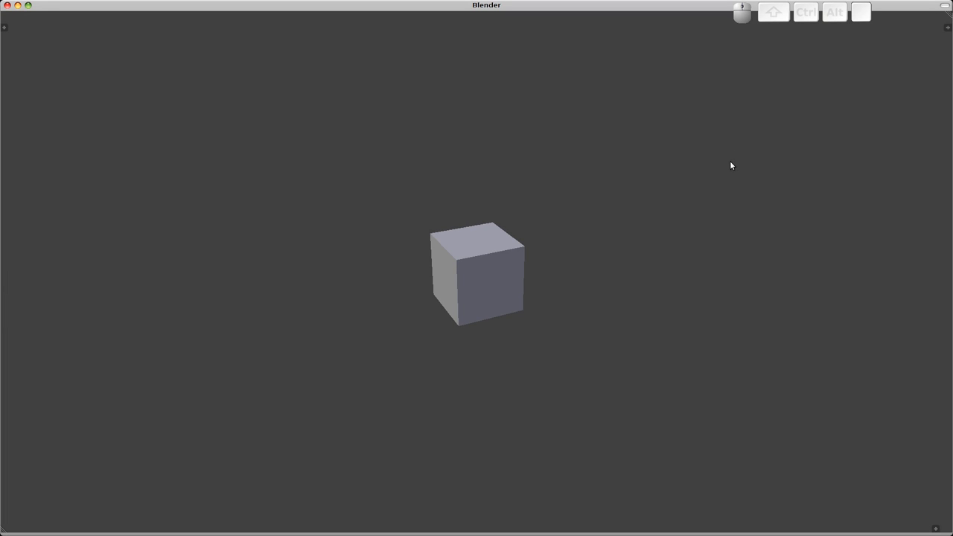
{"action": "mouse_move", "coordinate": [499, 266]}
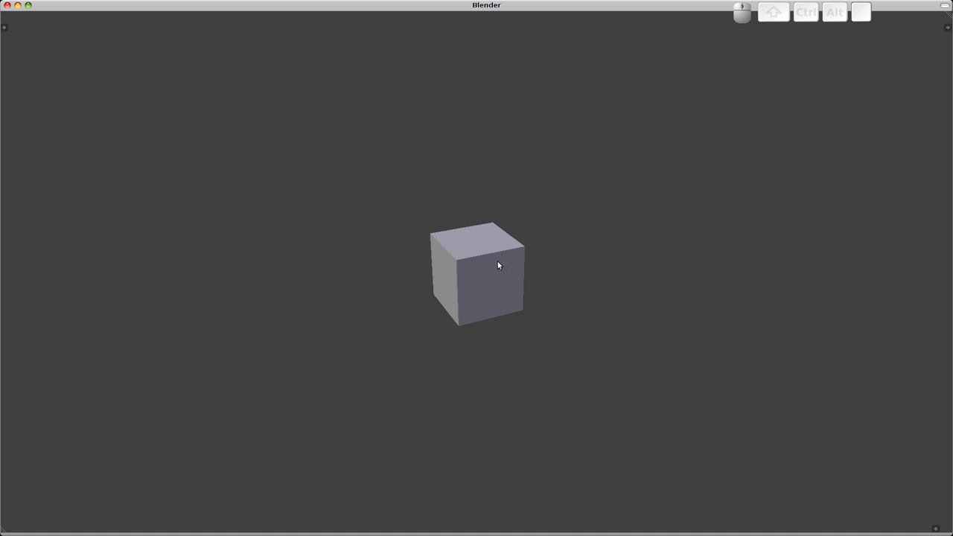
{"action": "mouse_move", "coordinate": [474, 370]}
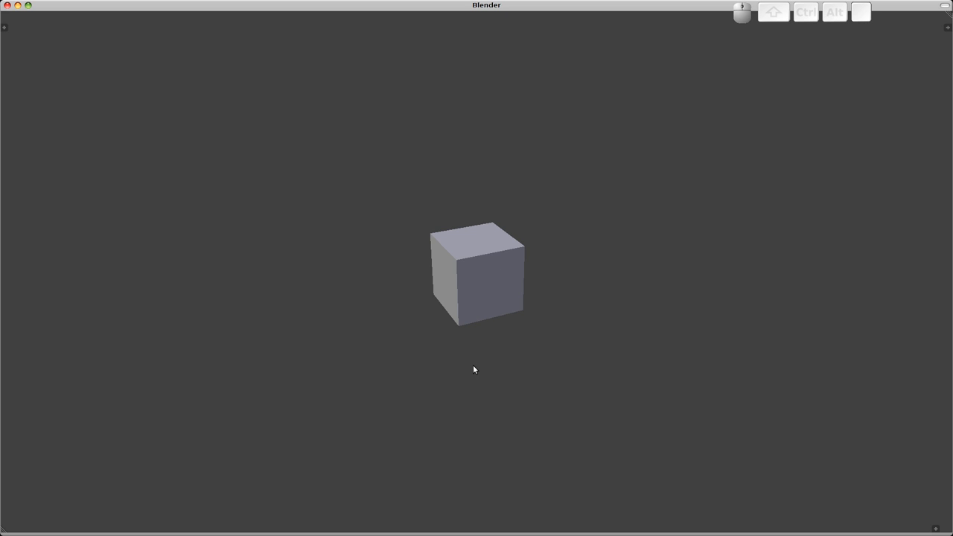
{"action": "mouse_move", "coordinate": [879, 507]}
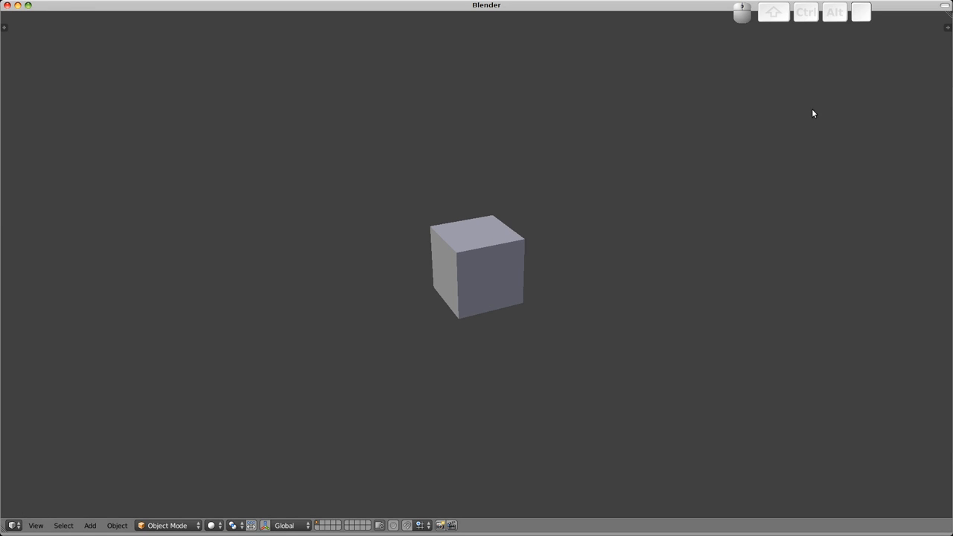
{"action": "mouse_move", "coordinate": [647, 136]}
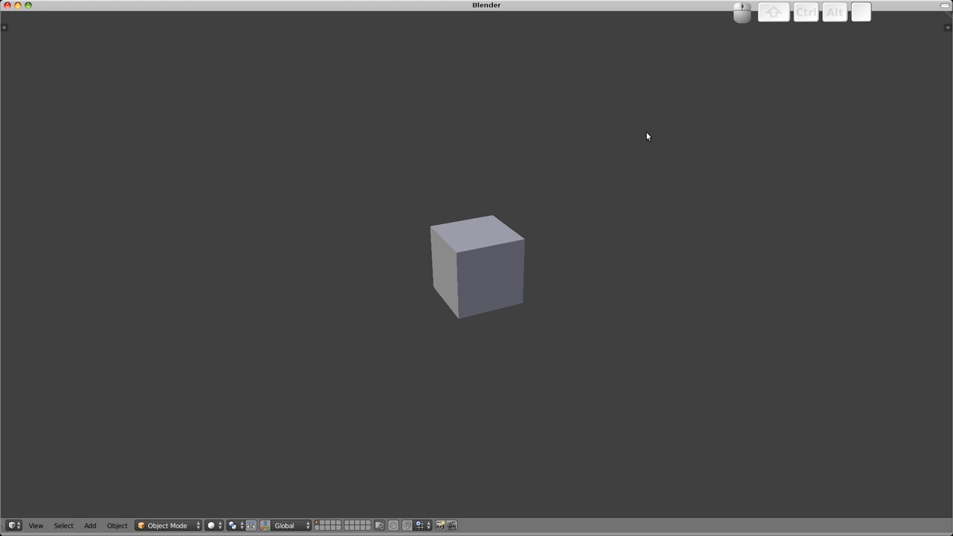
{"action": "mouse_move", "coordinate": [752, 107]}
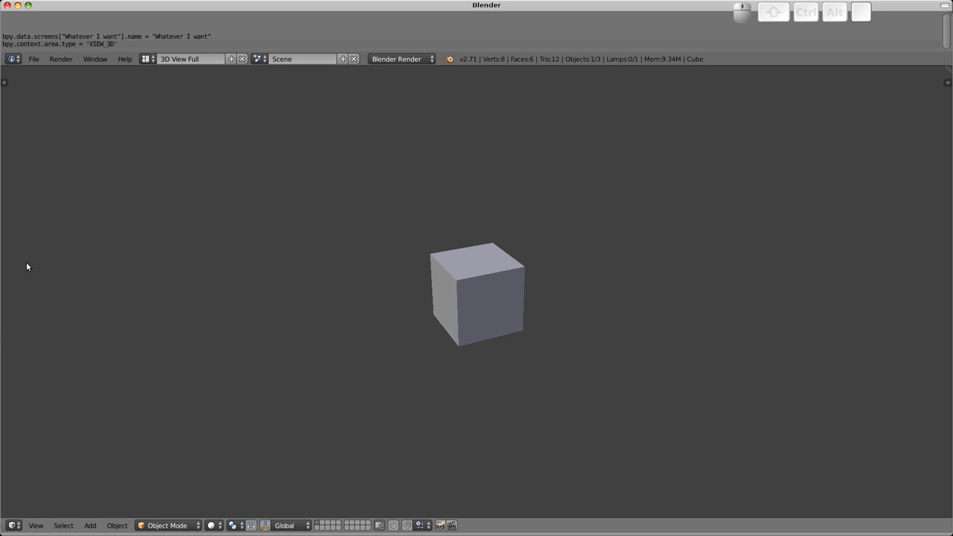
{"action": "mouse_move", "coordinate": [82, 30]}
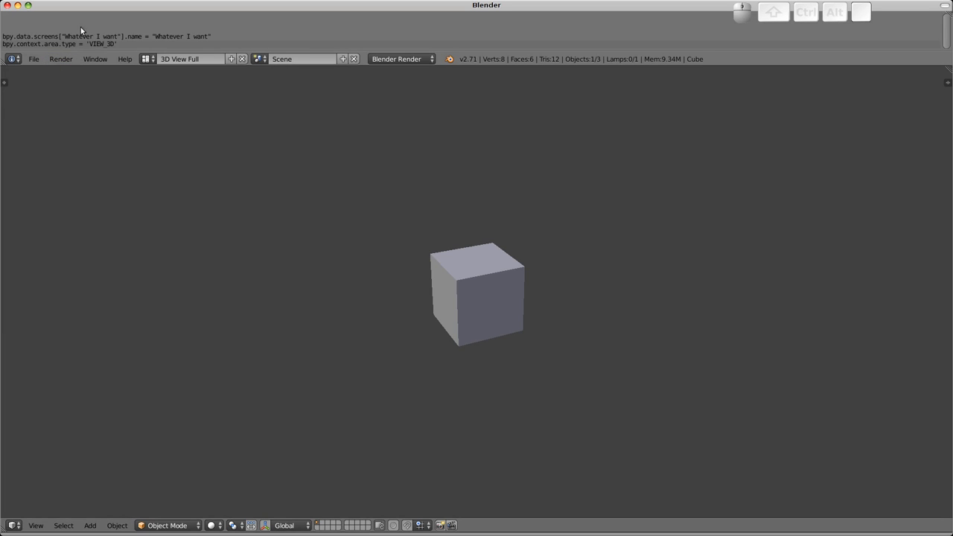
{"action": "mouse_move", "coordinate": [206, 34]}
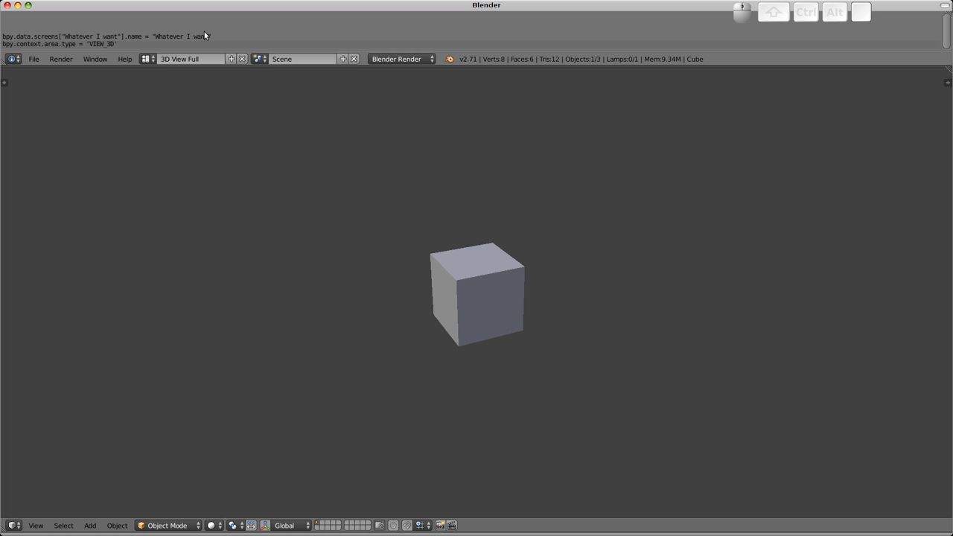
{"action": "mouse_move", "coordinate": [199, 35]}
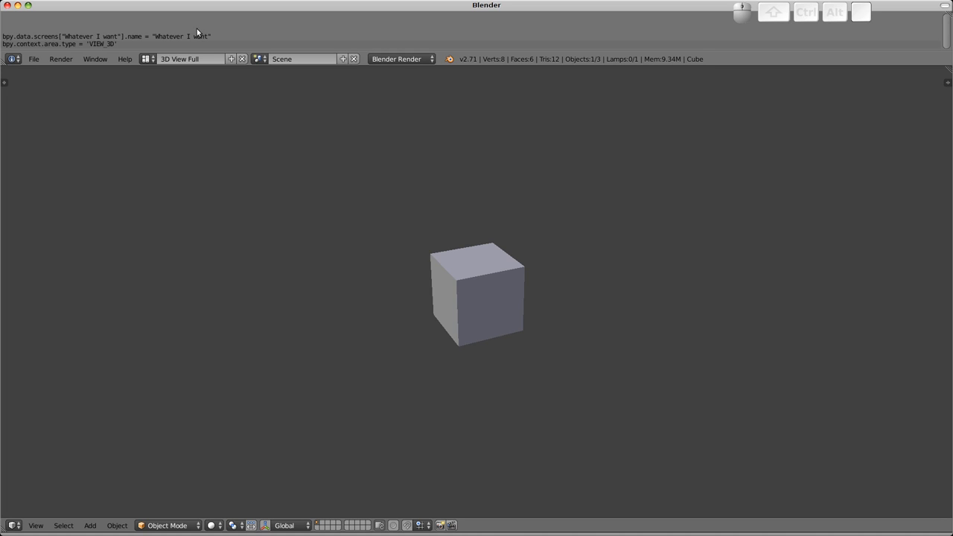
{"action": "mouse_move", "coordinate": [74, 53]}
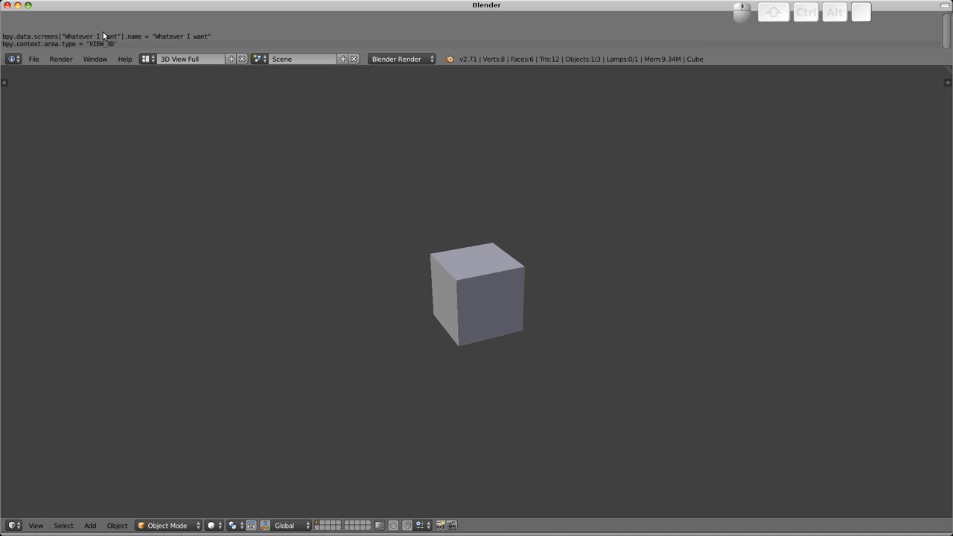
{"action": "mouse_move", "coordinate": [64, 46]}
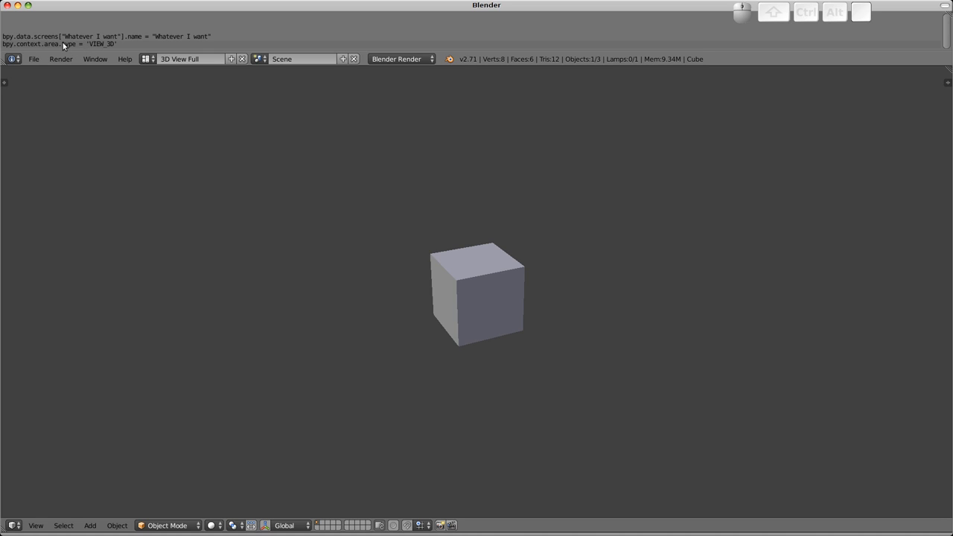
{"action": "mouse_move", "coordinate": [466, 67]}
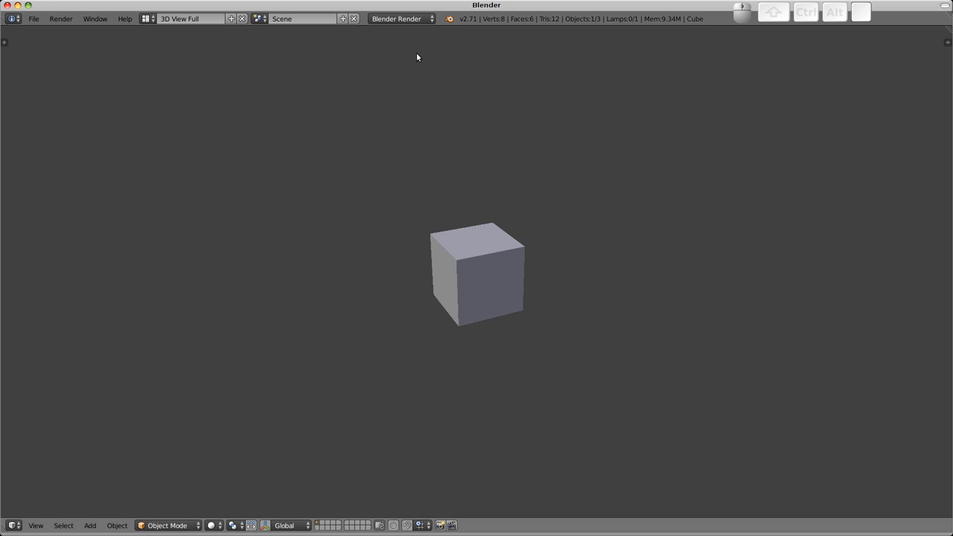
{"action": "mouse_move", "coordinate": [456, 206]}
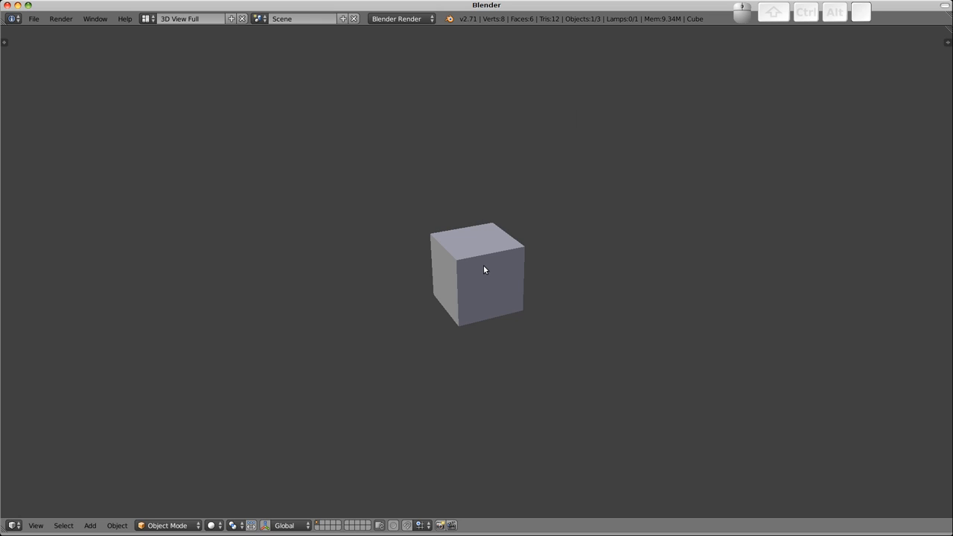
{"action": "mouse_move", "coordinate": [597, 221]}
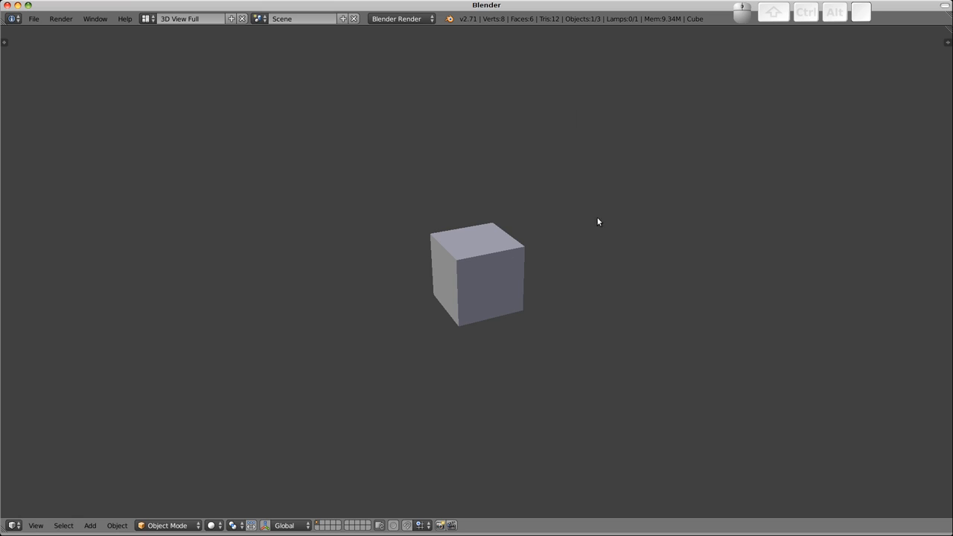
{"action": "mouse_move", "coordinate": [946, 43]}
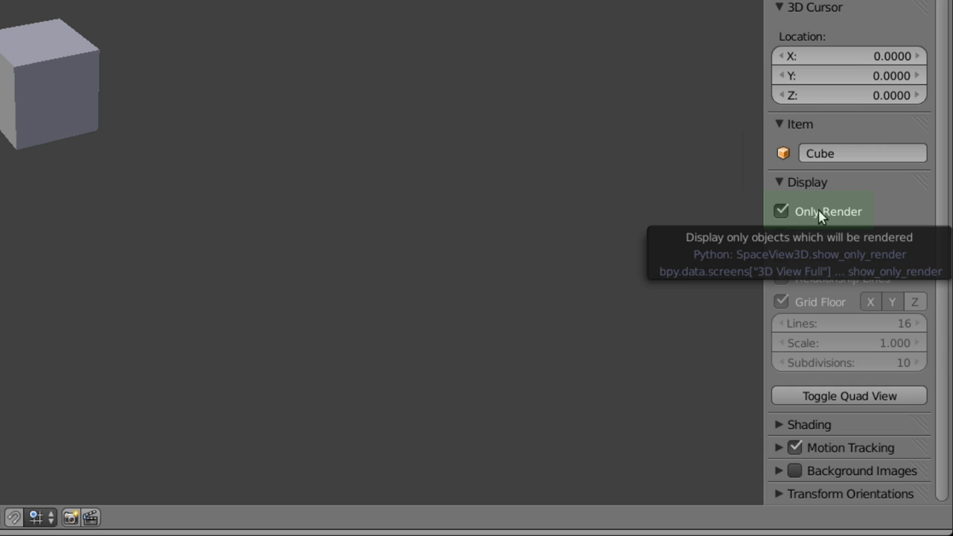
{"action": "mouse_move", "coordinate": [793, 217]}
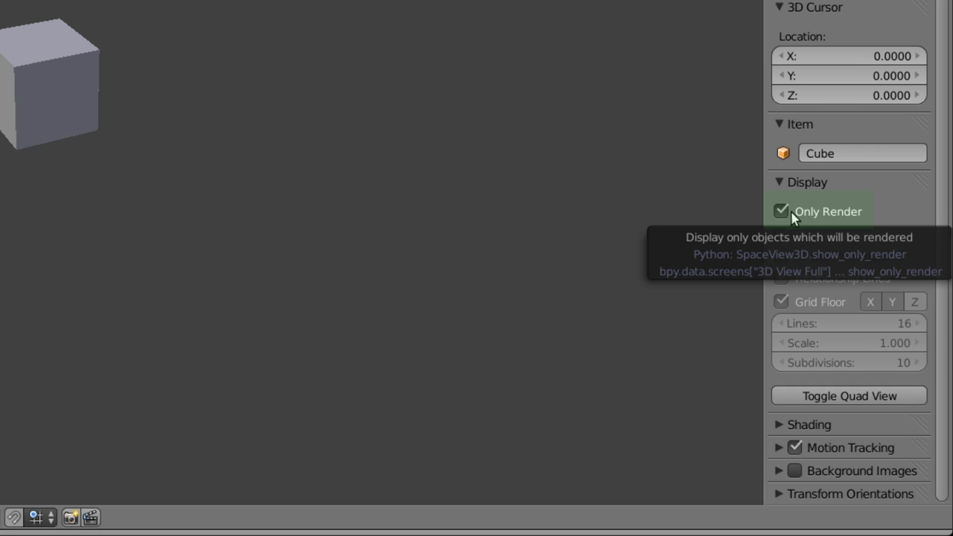
- Untick Only Render so the camera, lamp and grid floor appear
{"action": "left_click", "coordinate": [781, 211]}
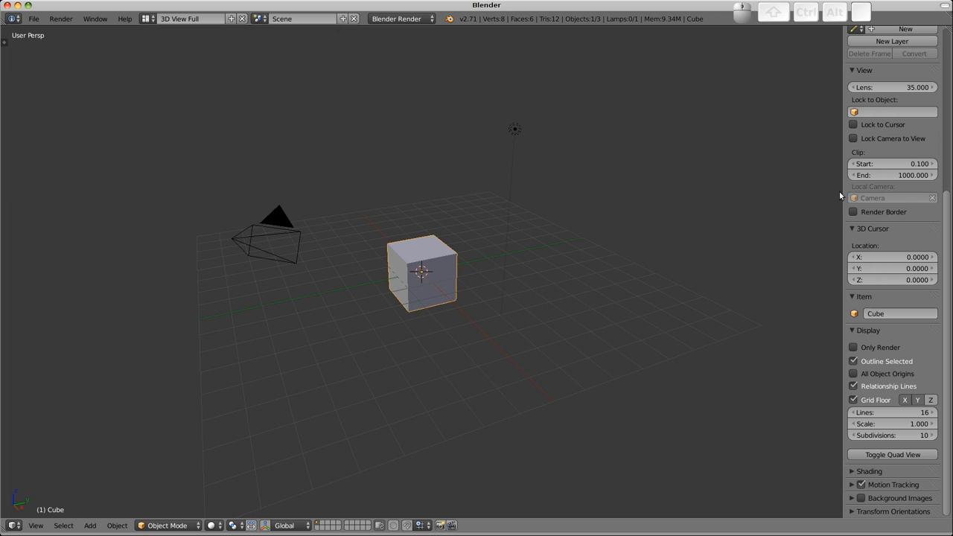
- Hide the N panel and split a right column into an Outliner above a Properties editor
{"action": "key", "text": "n"}
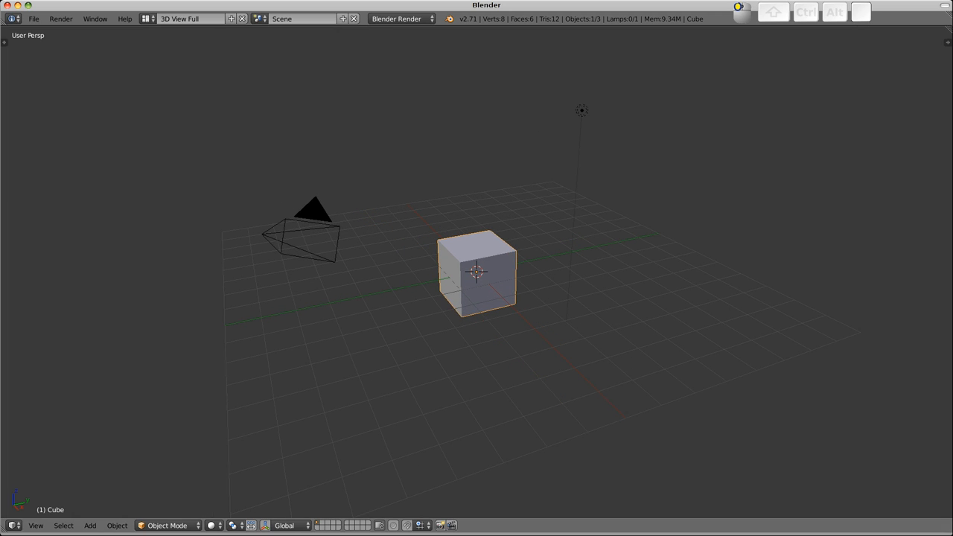
{"action": "mouse_move", "coordinate": [795, 178]}
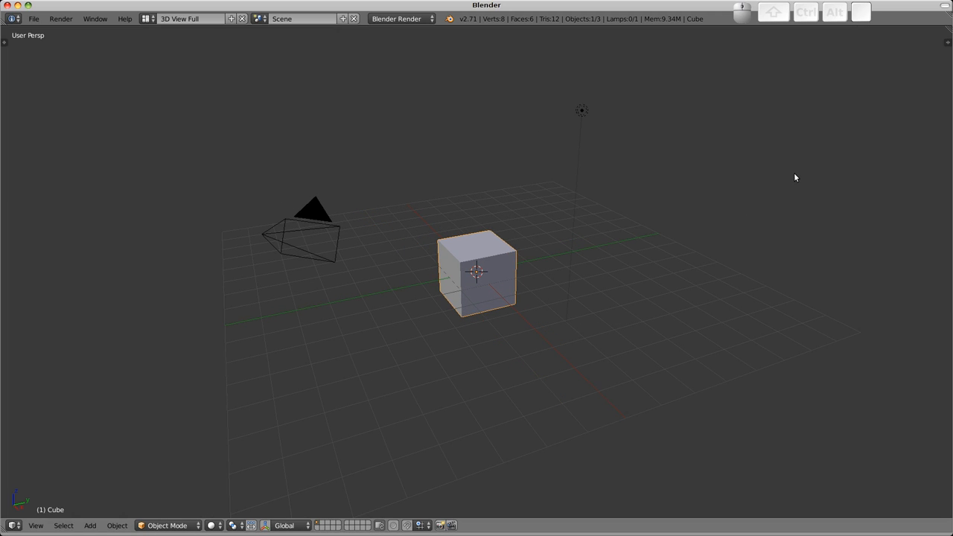
{"action": "mouse_move", "coordinate": [804, 147]}
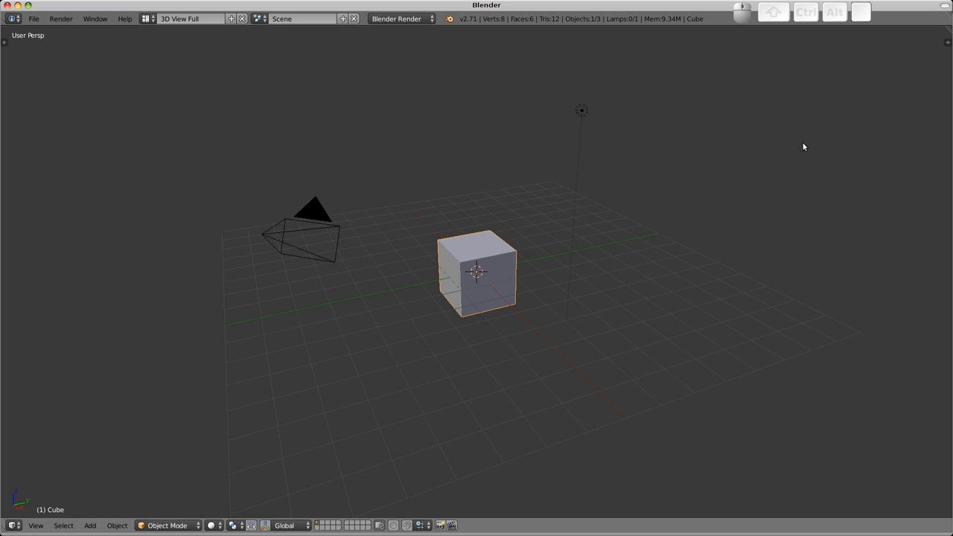
{"action": "mouse_move", "coordinate": [897, 78]}
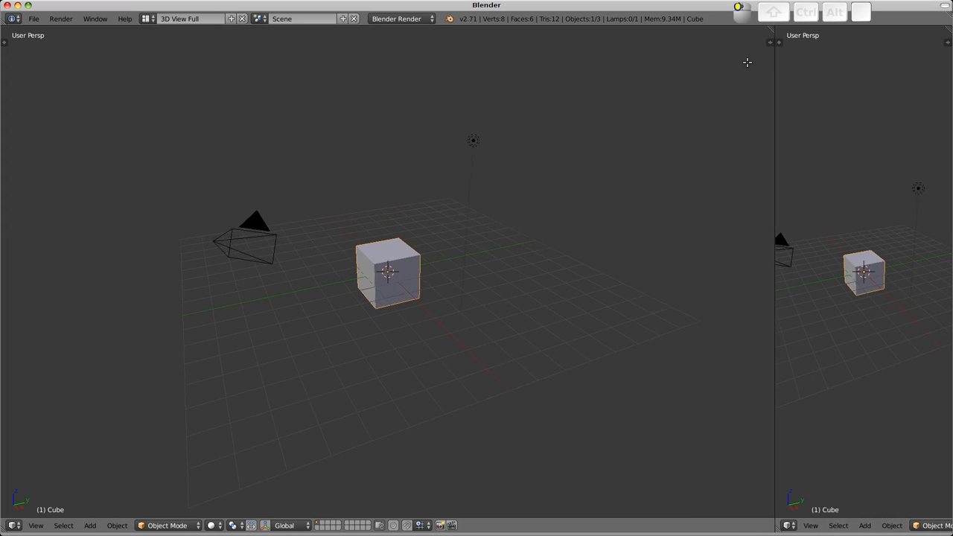
{"action": "left_click", "coordinate": [757, 525]}
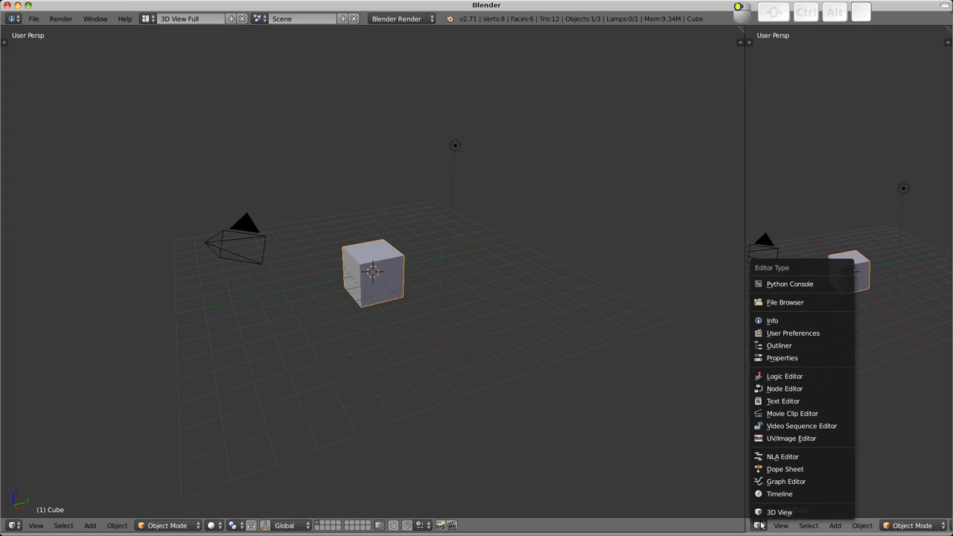
{"action": "mouse_move", "coordinate": [803, 358]}
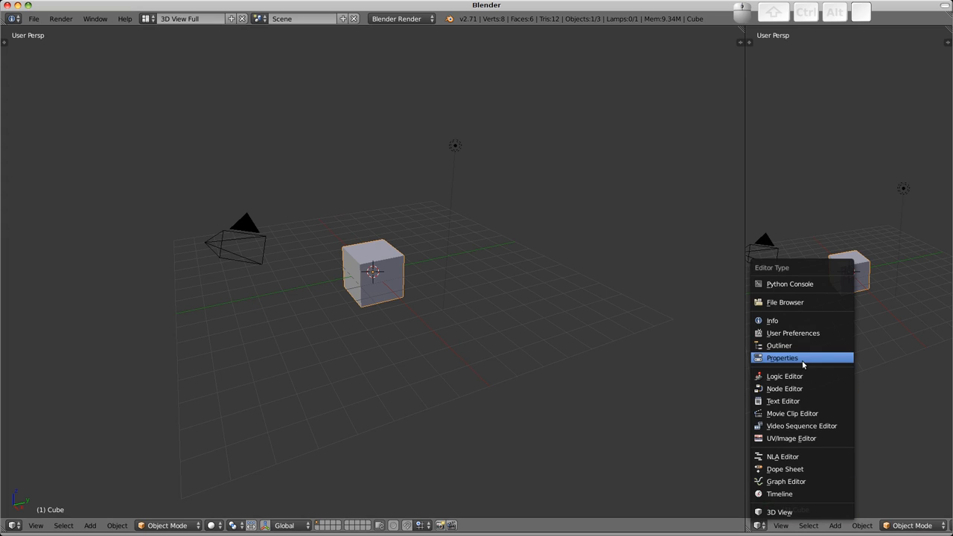
{"action": "left_click", "coordinate": [782, 358]}
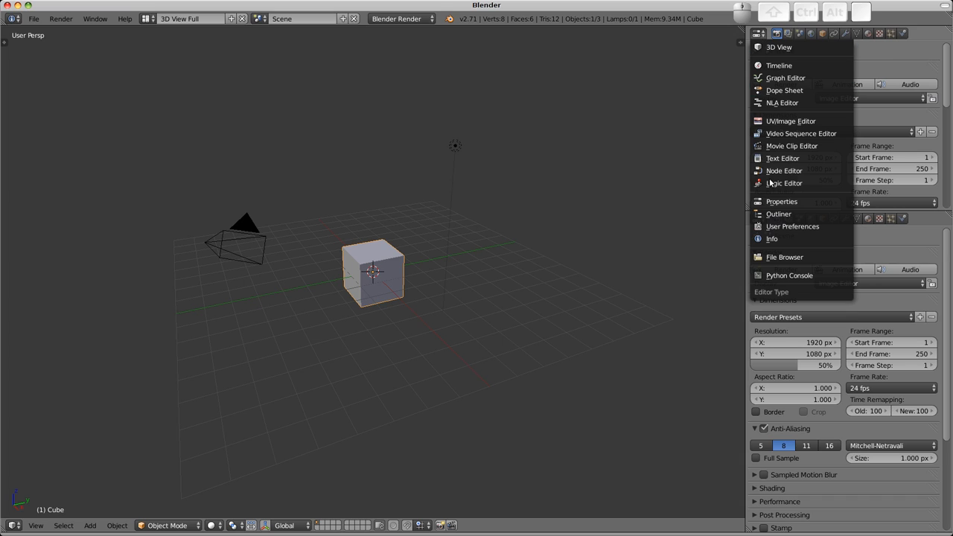
{"action": "left_click", "coordinate": [779, 214]}
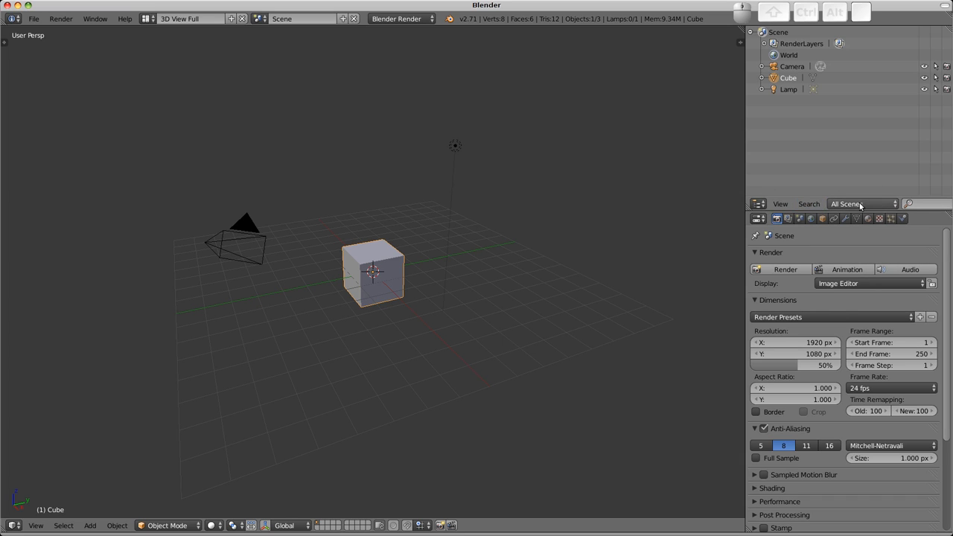
{"action": "mouse_move", "coordinate": [860, 204]}
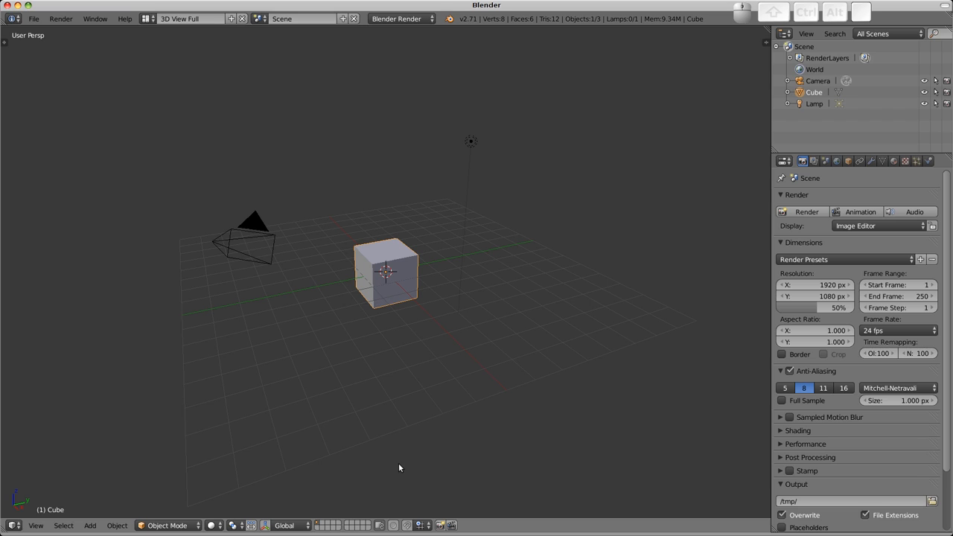
{"action": "mouse_move", "coordinate": [12, 484]}
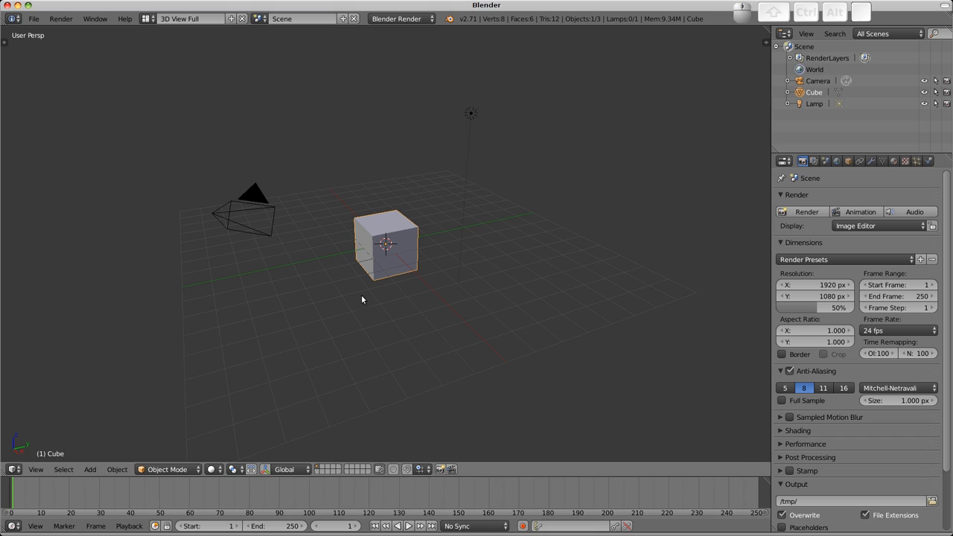
{"action": "mouse_move", "coordinate": [415, 211]}
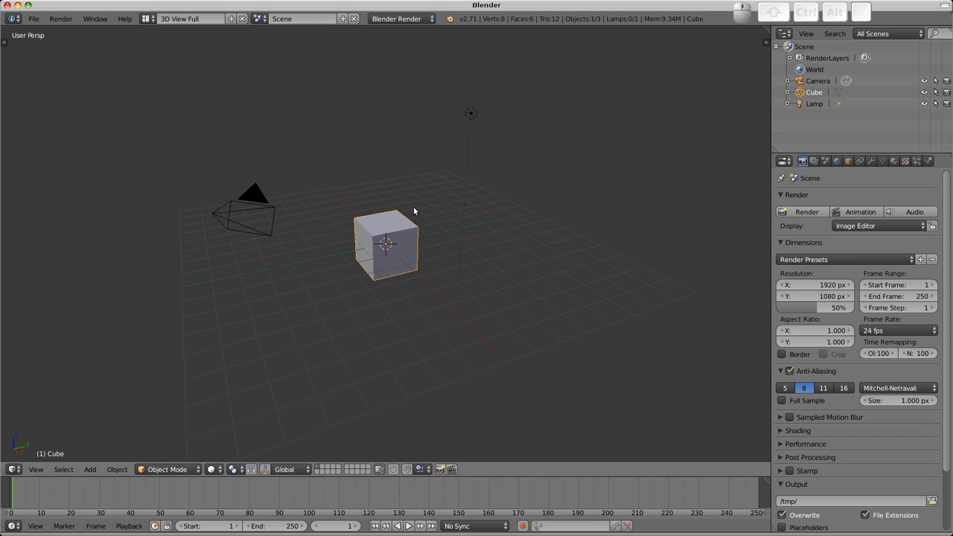
- Show the tool shelf with T on the left of the 3D view
{"action": "key", "text": "T"}
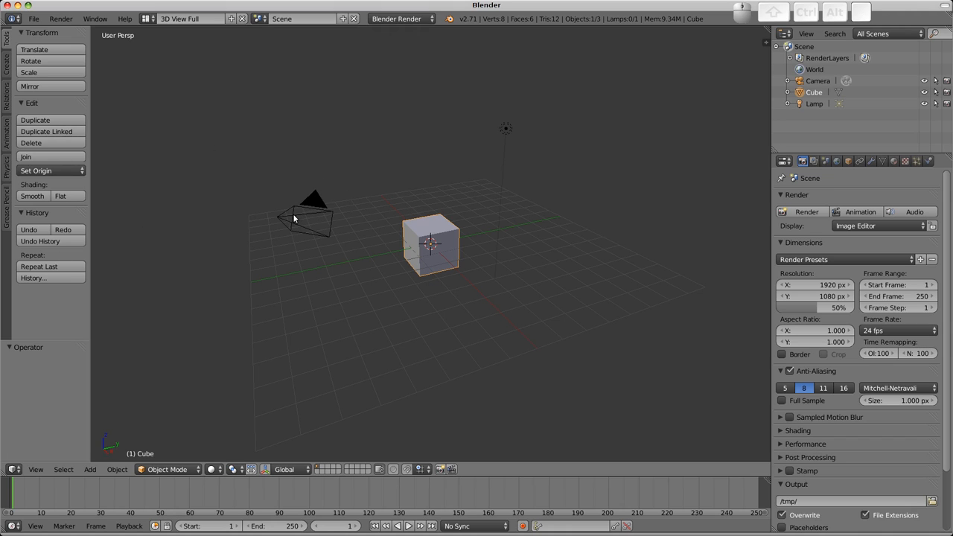
{"action": "mouse_move", "coordinate": [361, 218]}
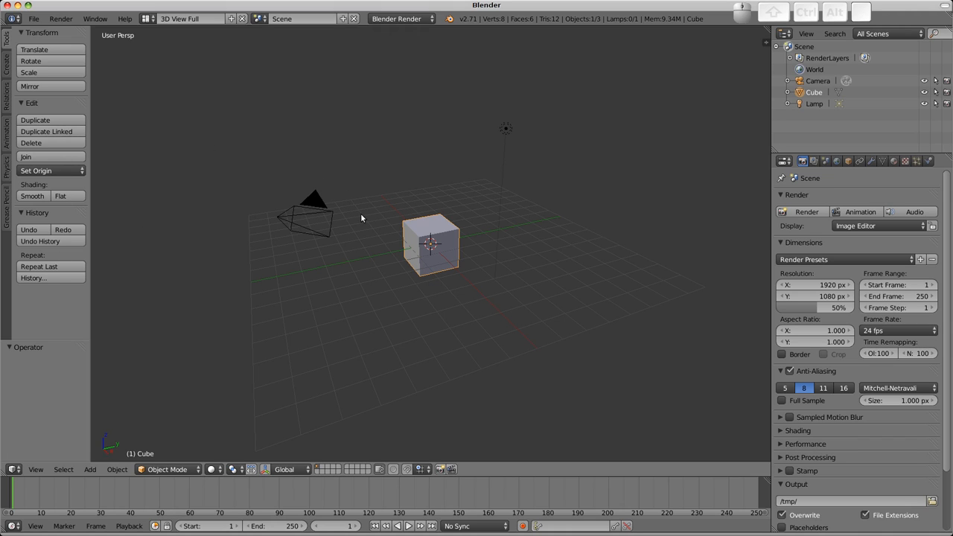
{"action": "mouse_move", "coordinate": [365, 218]}
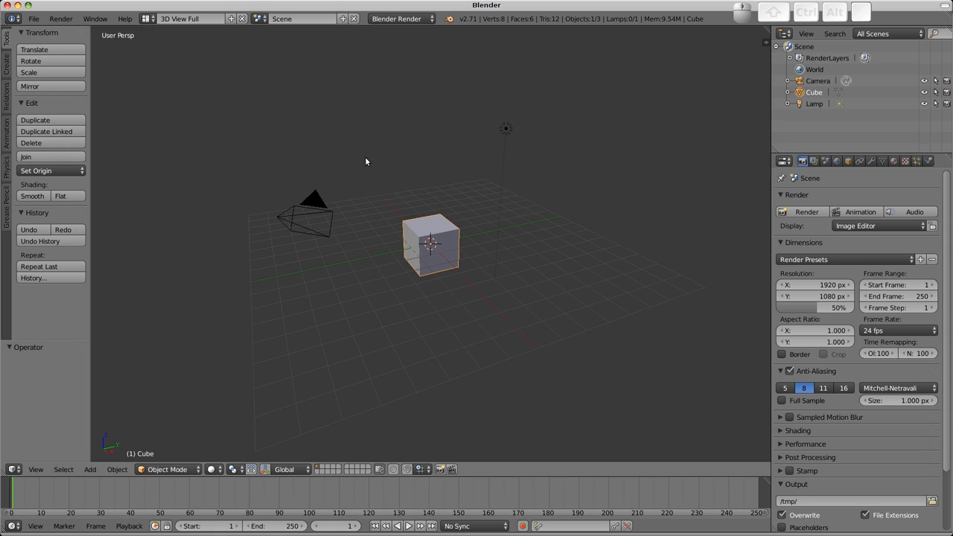
{"action": "mouse_move", "coordinate": [421, 209]}
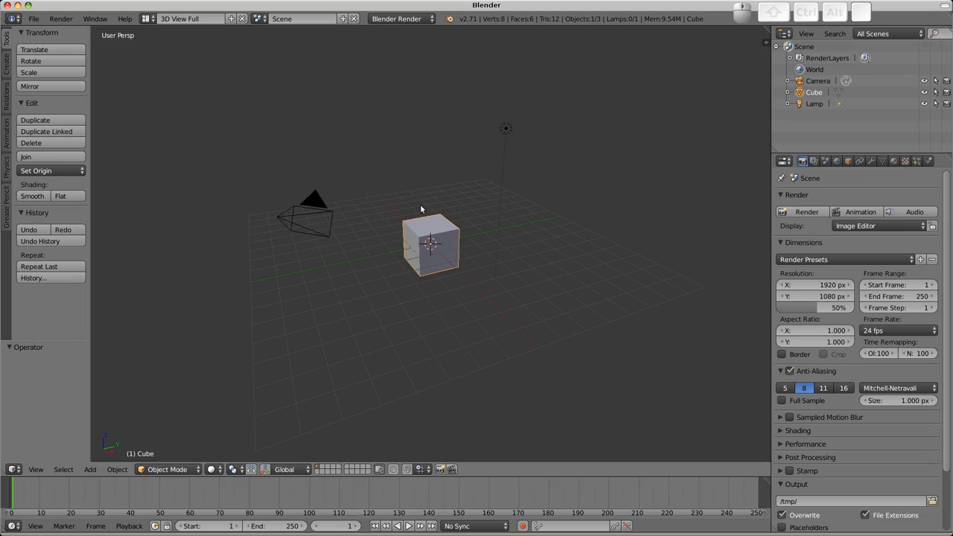